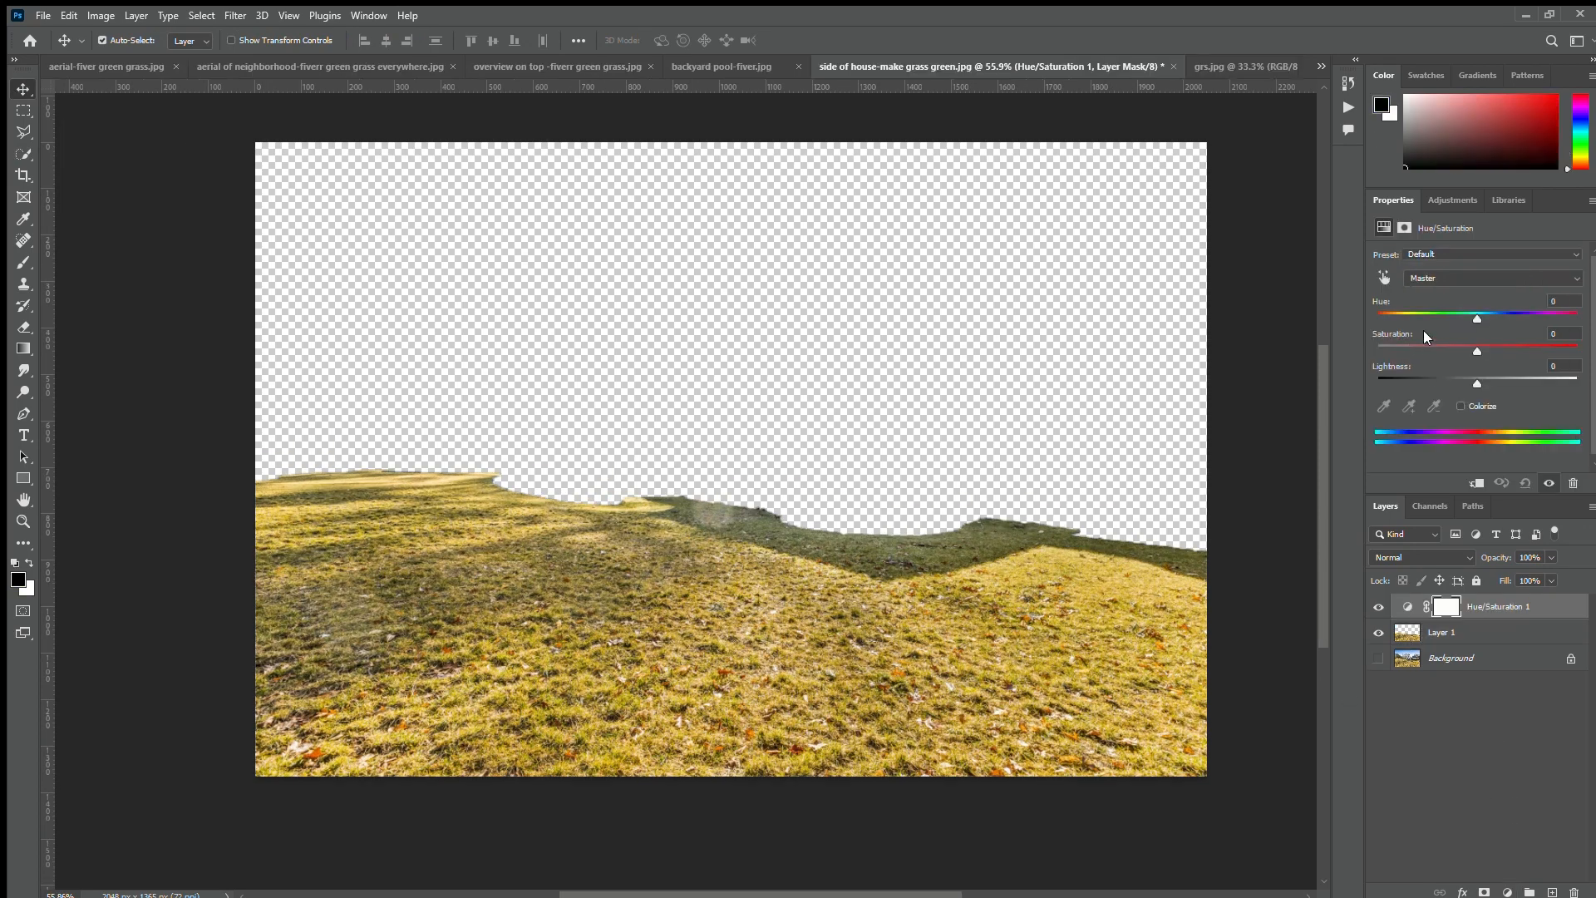
# - Shift the lawn's Hue to about +15 and lower Saturation slightly to green the grass
pyautogui.moveTo(1477, 317); pyautogui.dragTo(1465, 316)
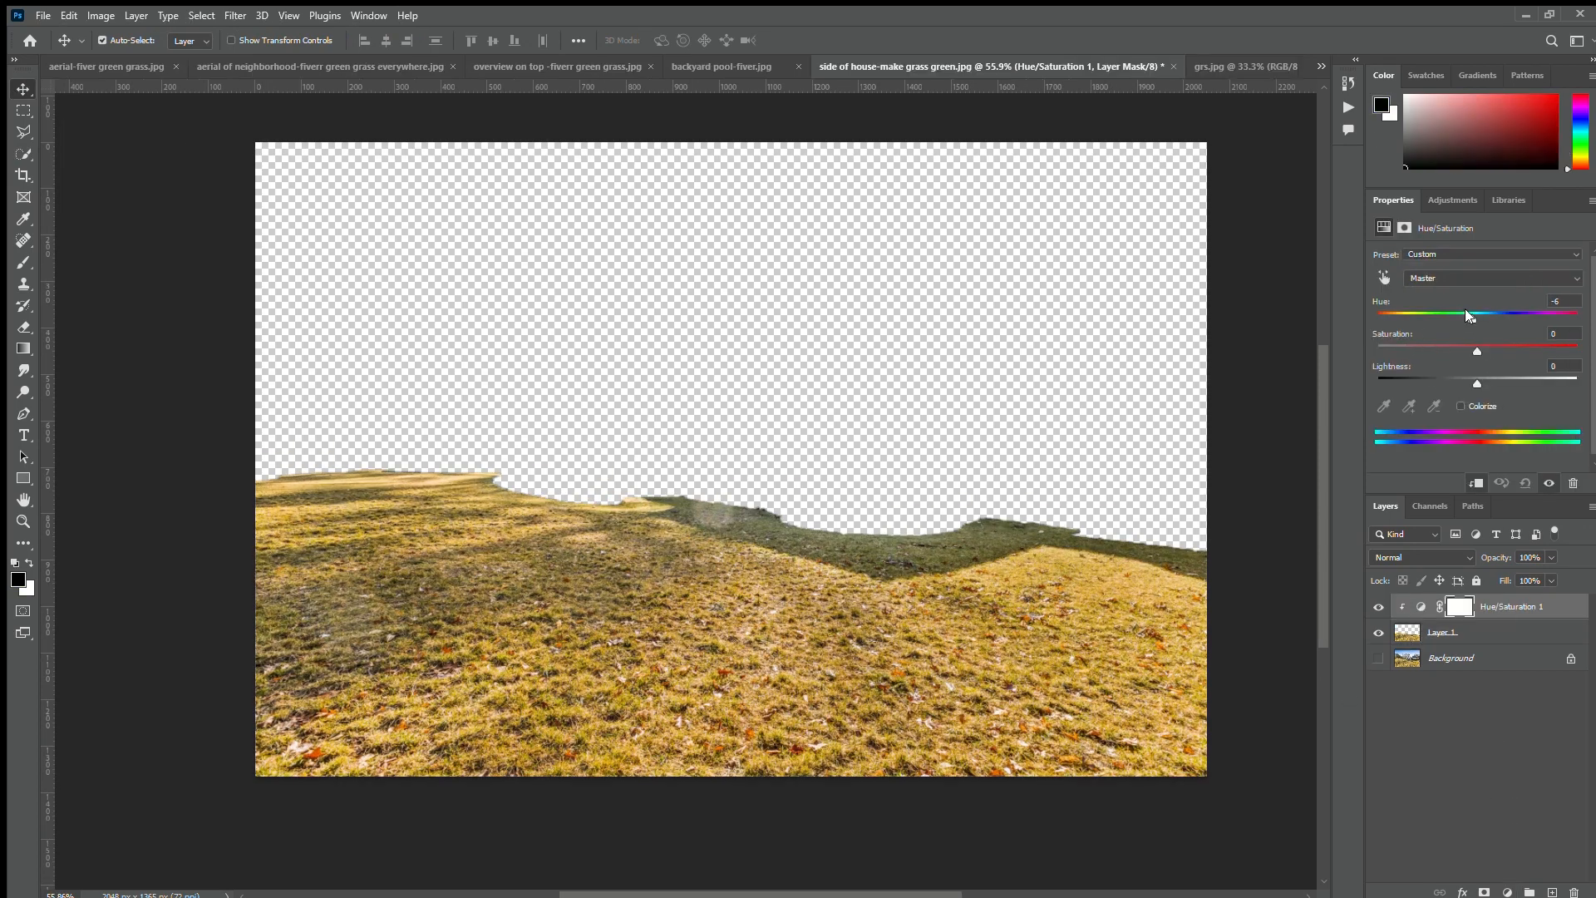
pyautogui.moveTo(1463, 317); pyautogui.dragTo(1488, 317)
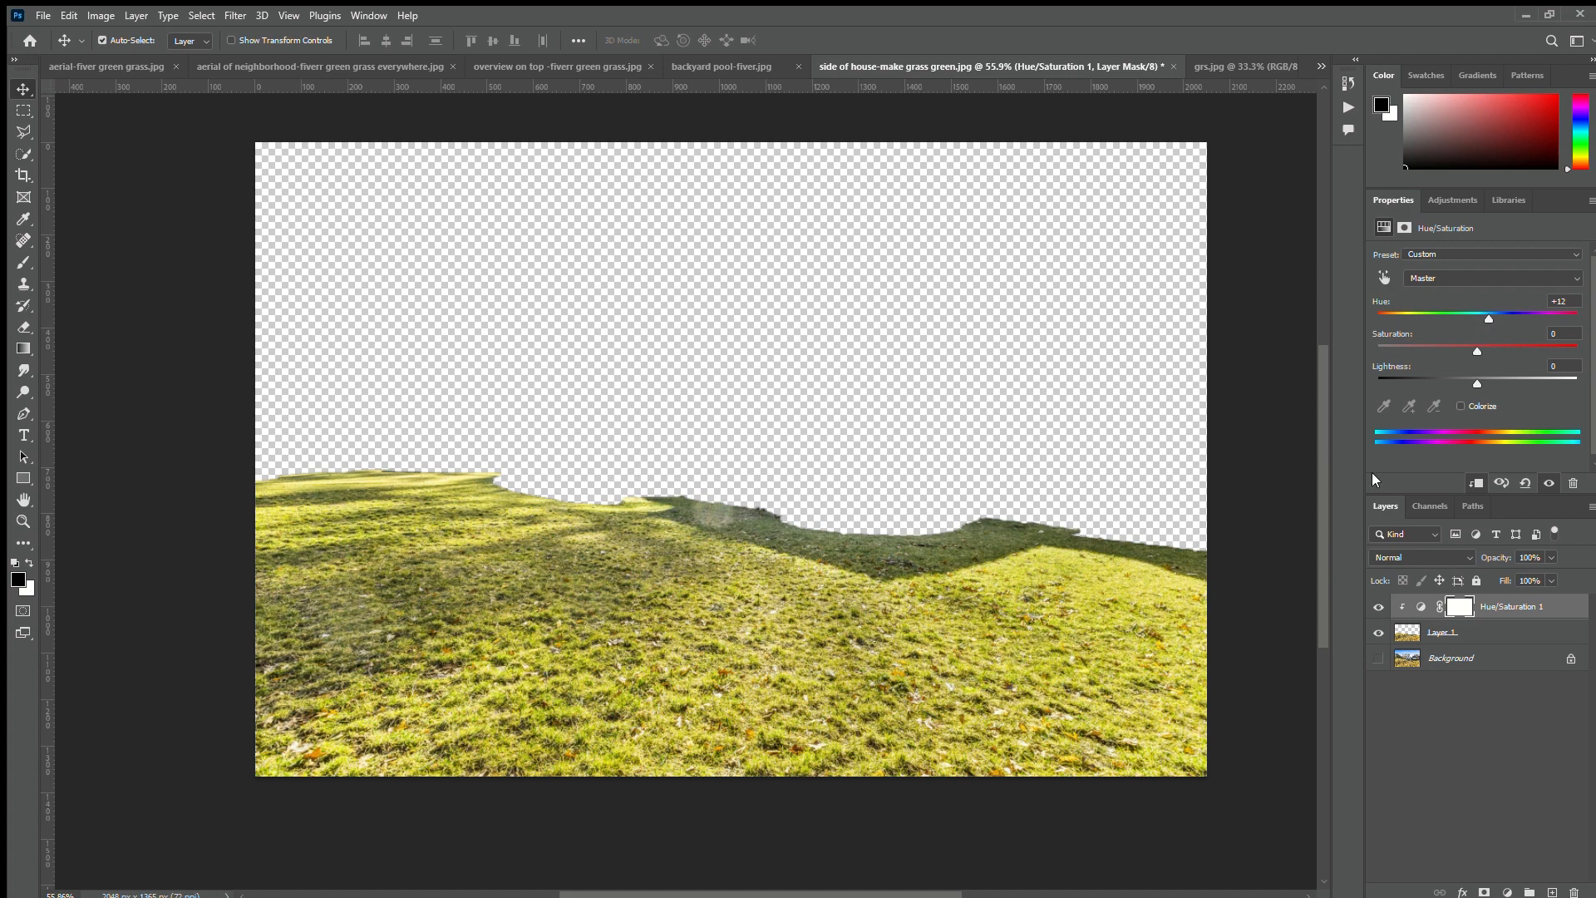
pyautogui.moveTo(1477, 346); pyautogui.dragTo(1430, 346)
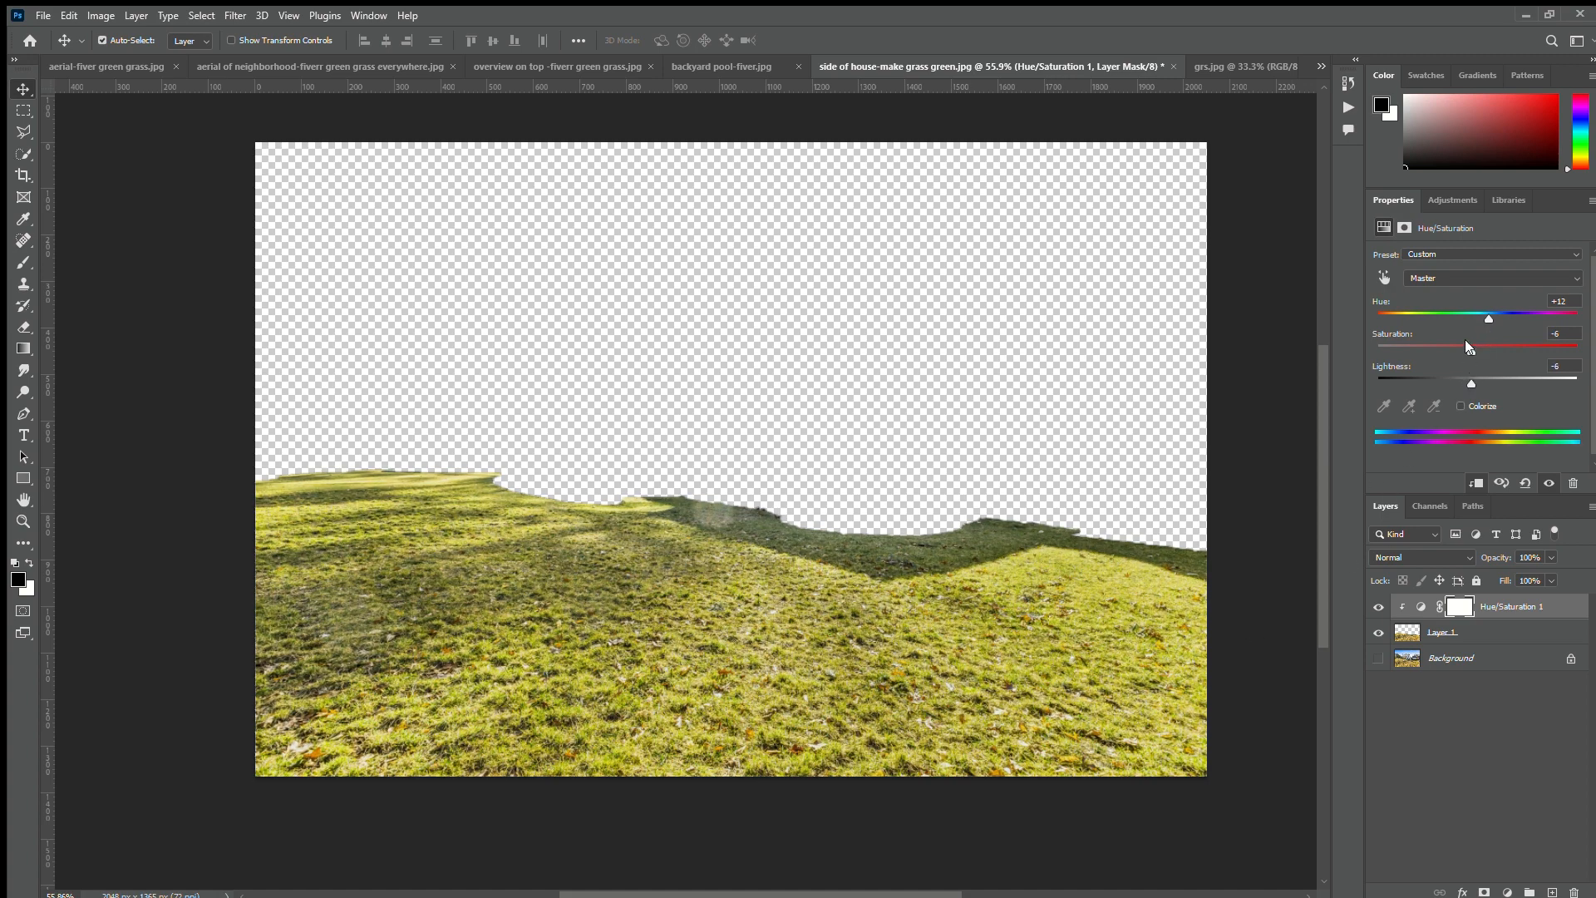
pyautogui.moveTo(1487, 316); pyautogui.dragTo(1504, 316)
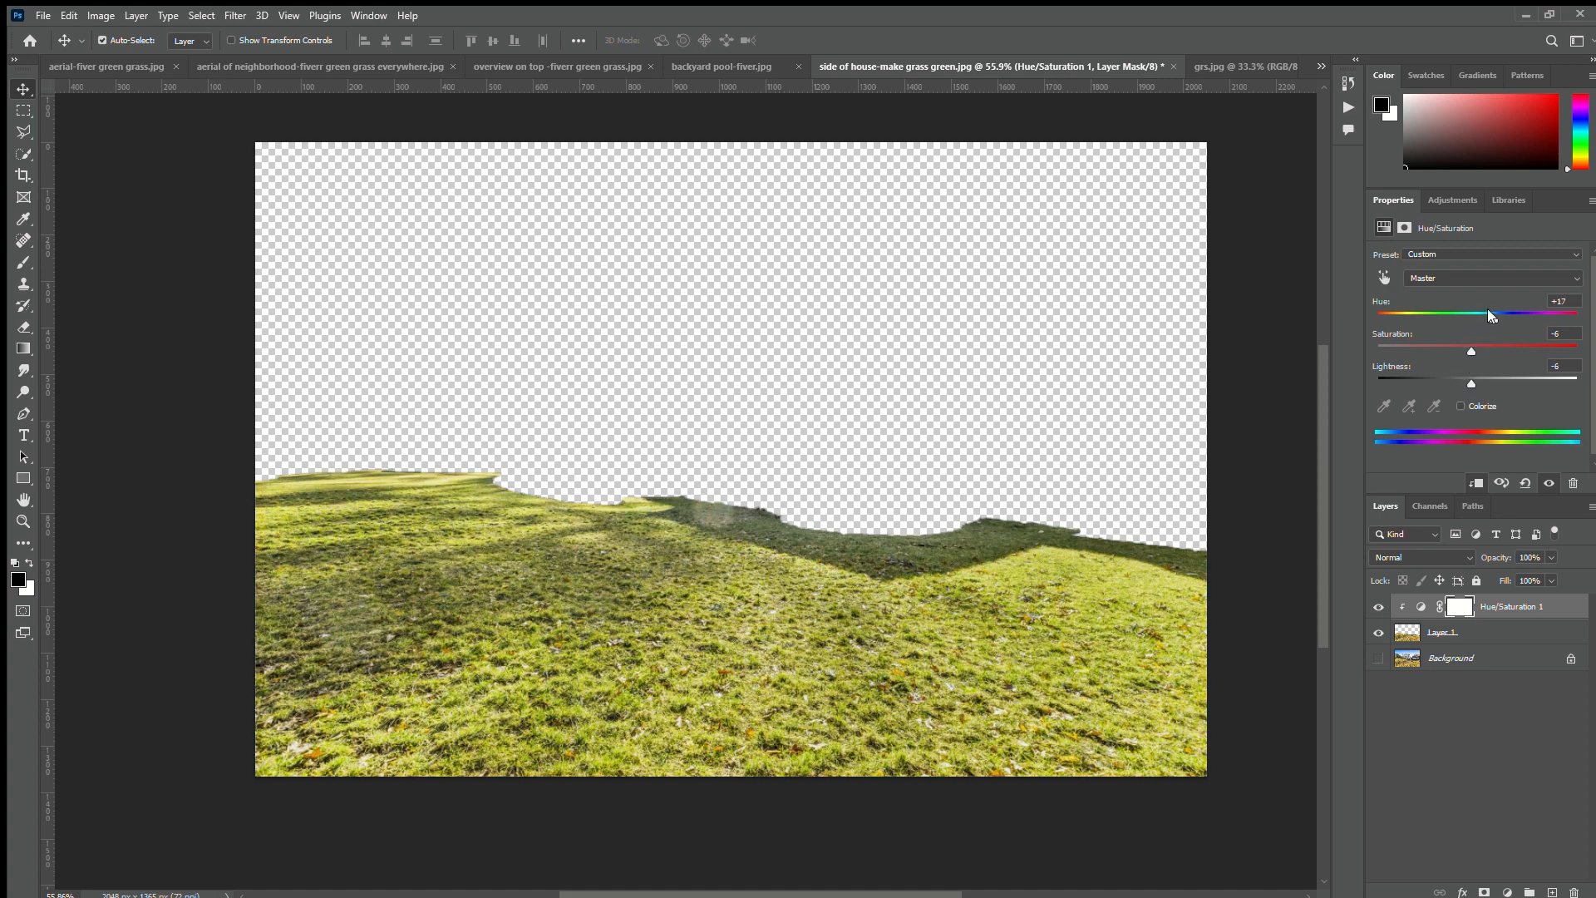
pyautogui.moveTo(1501, 313); pyautogui.dragTo(1488, 313)
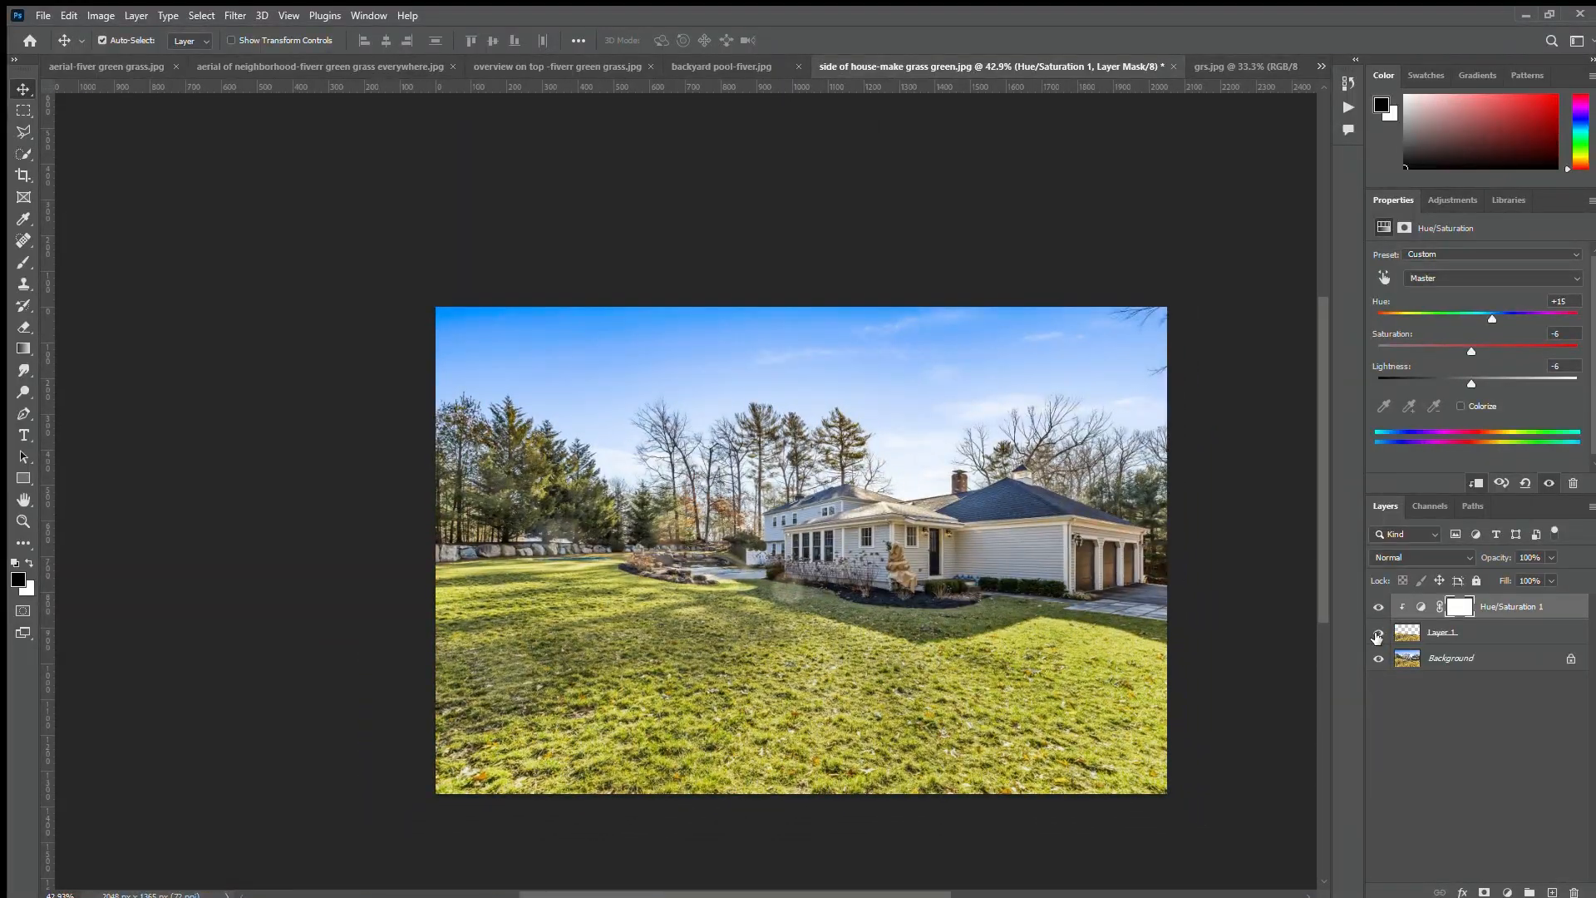
# - Switch to the grass texture document to bring it in as Layer 2
pyautogui.click(1206, 67)
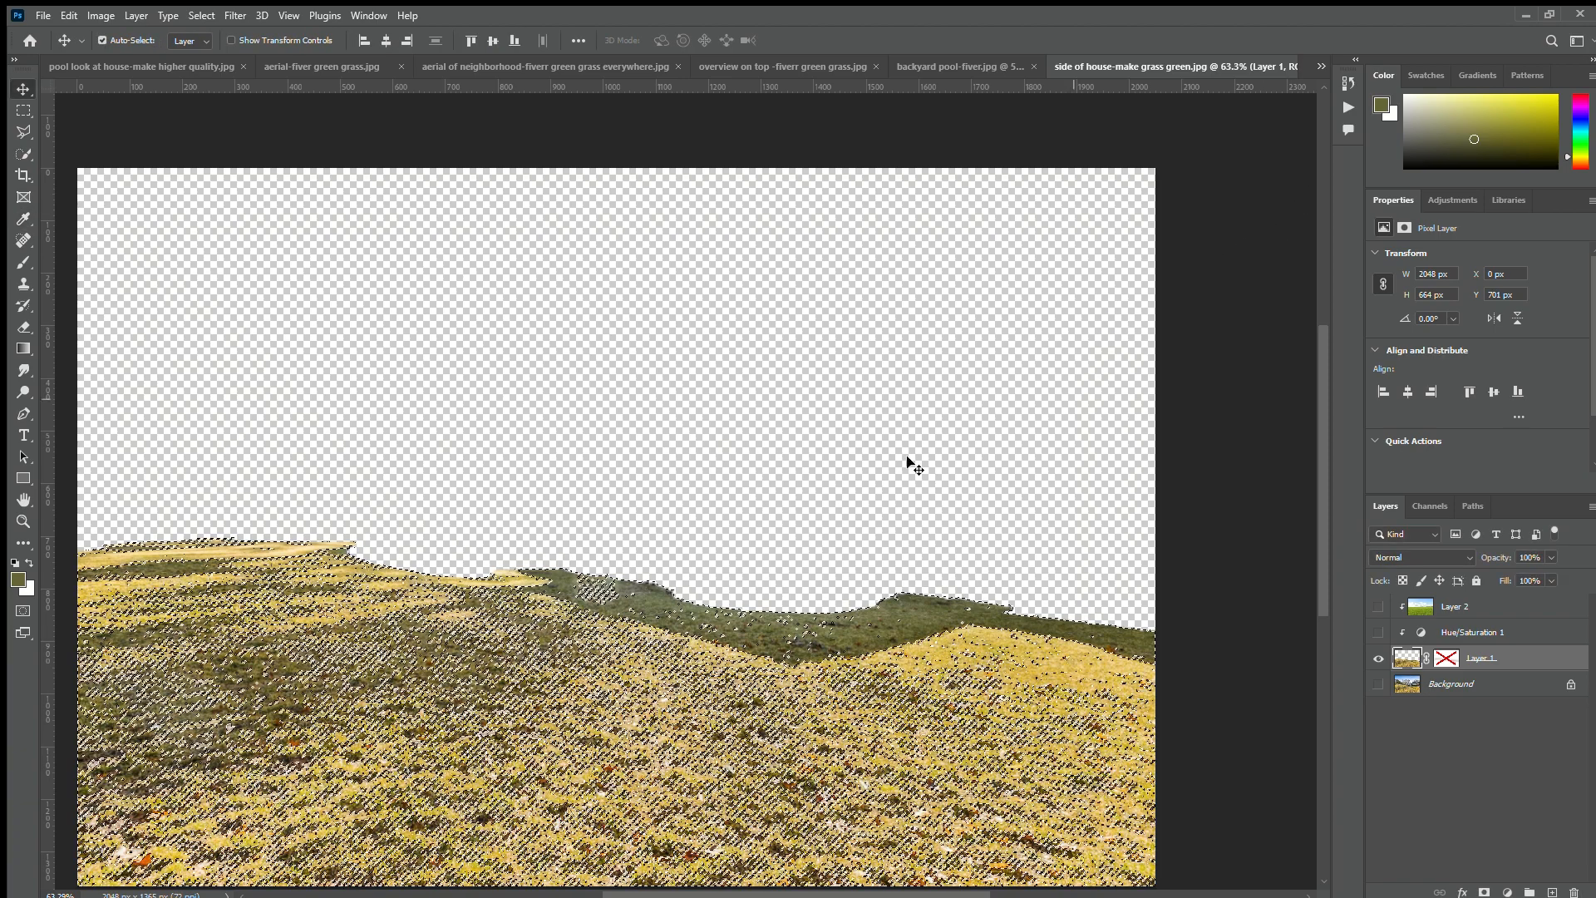
# - Paint the grass texture layer's mask, raise its opacity, then switch to the backyard pool photo
pyautogui.click(1379, 607)
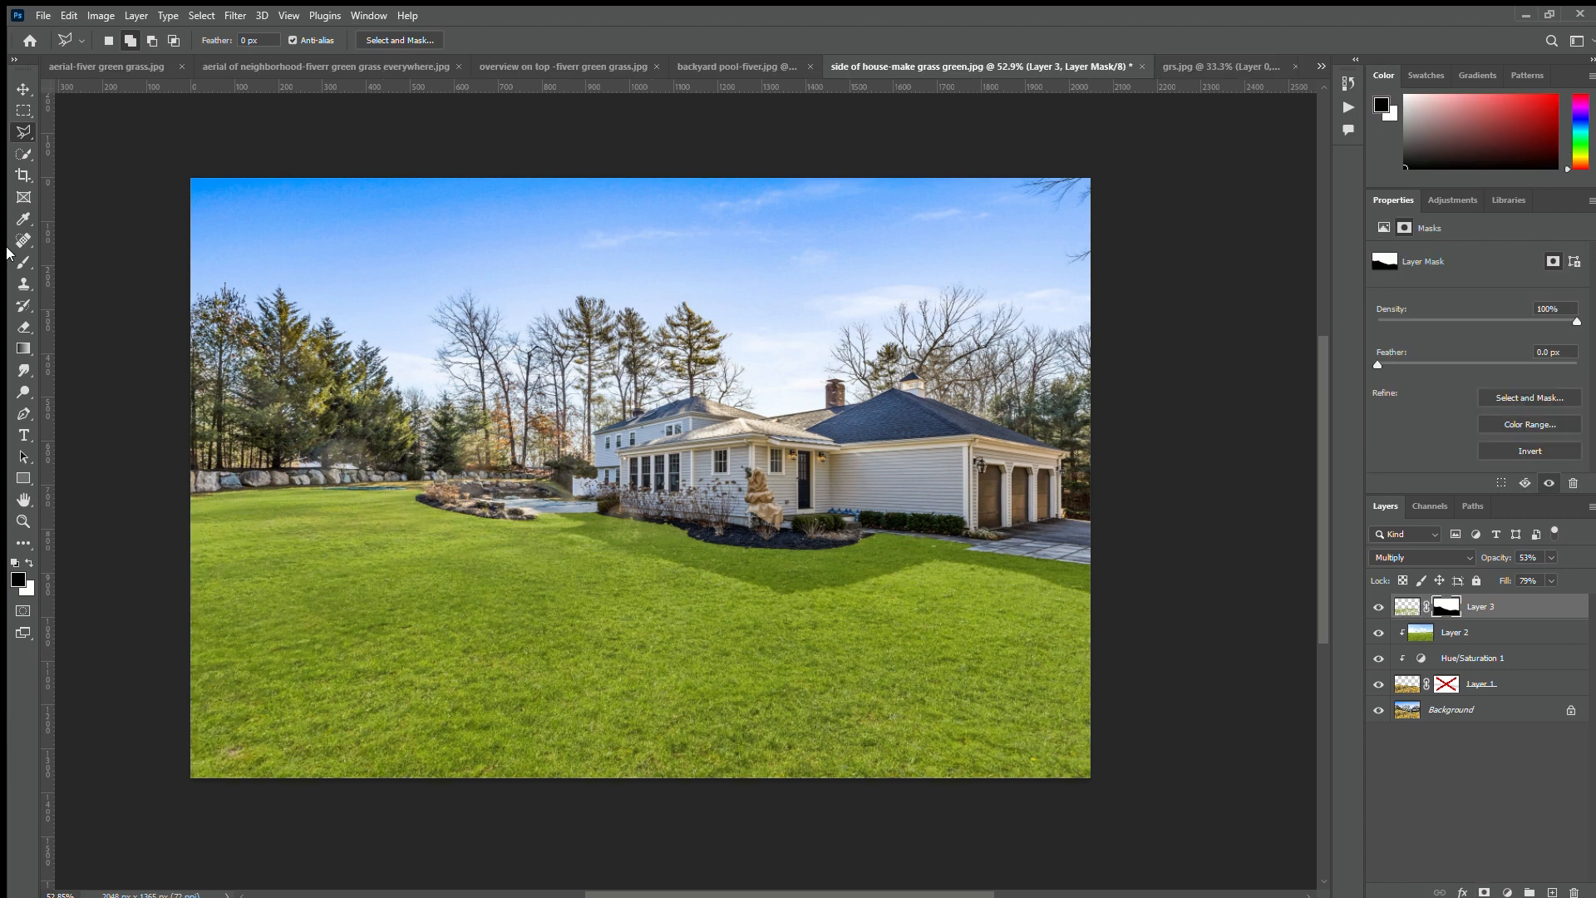
pyautogui.click(23, 239)
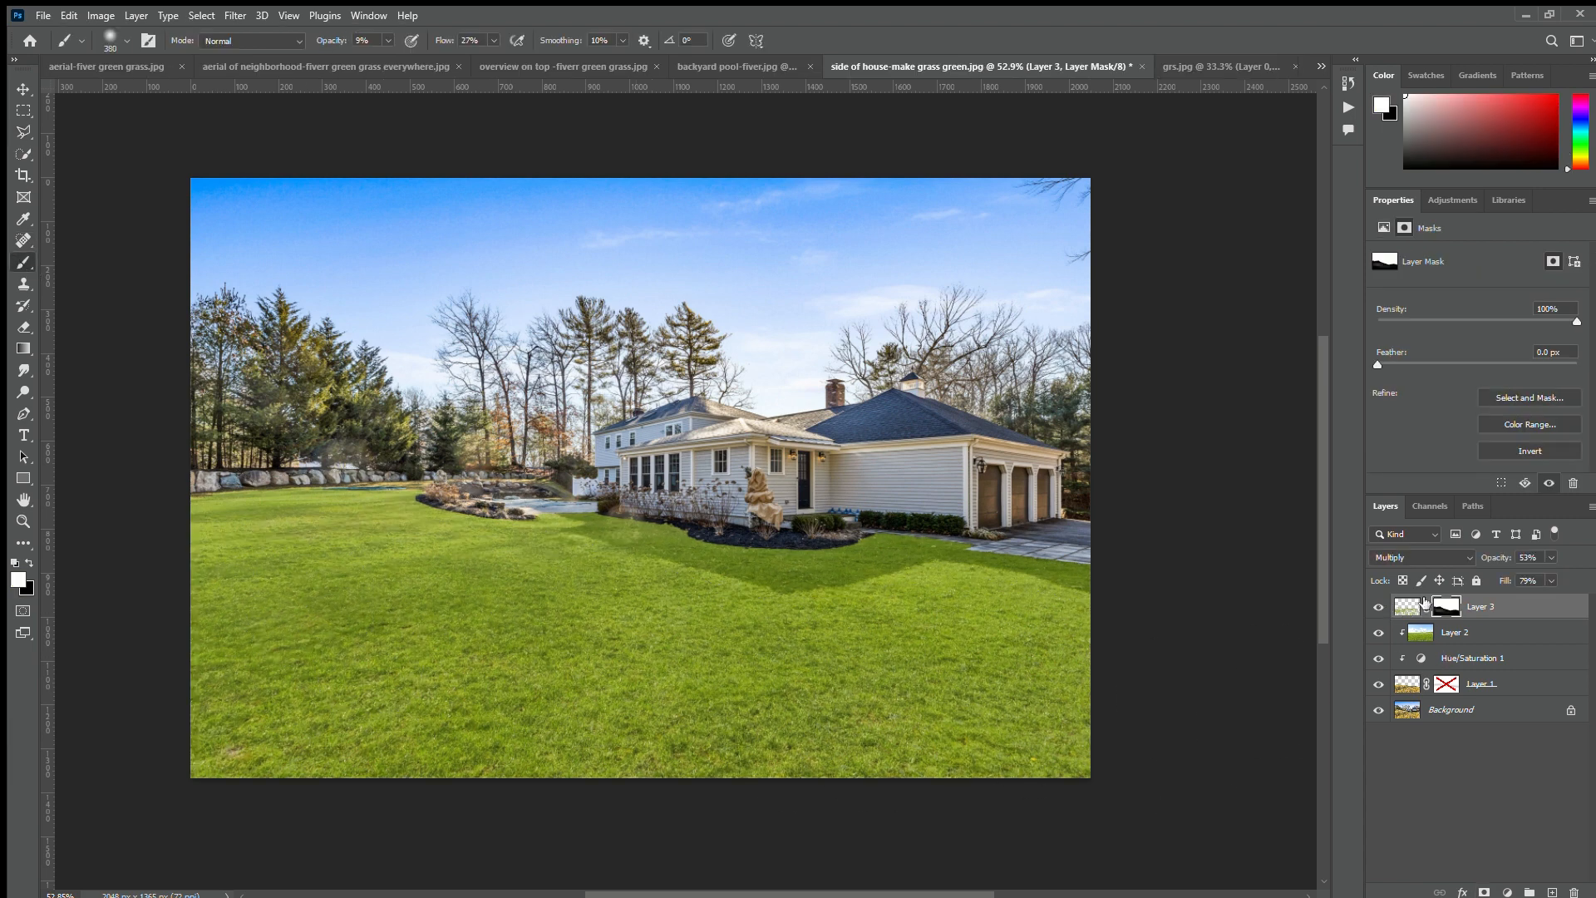
pyautogui.click(1526, 556)
pyautogui.write('63')
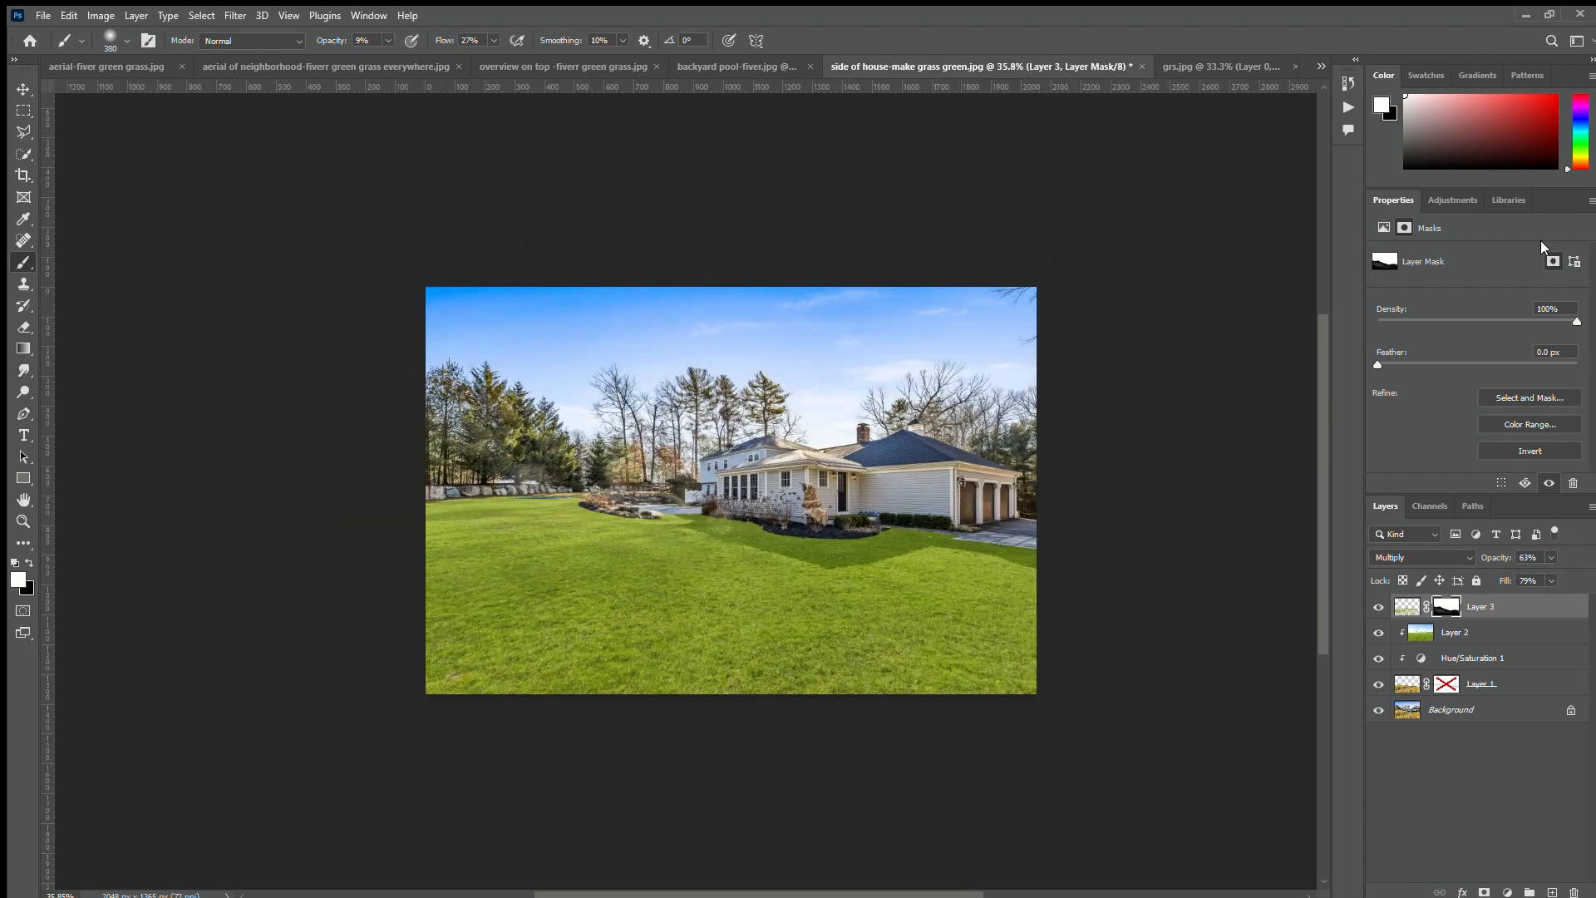
pyautogui.click(1039, 67)
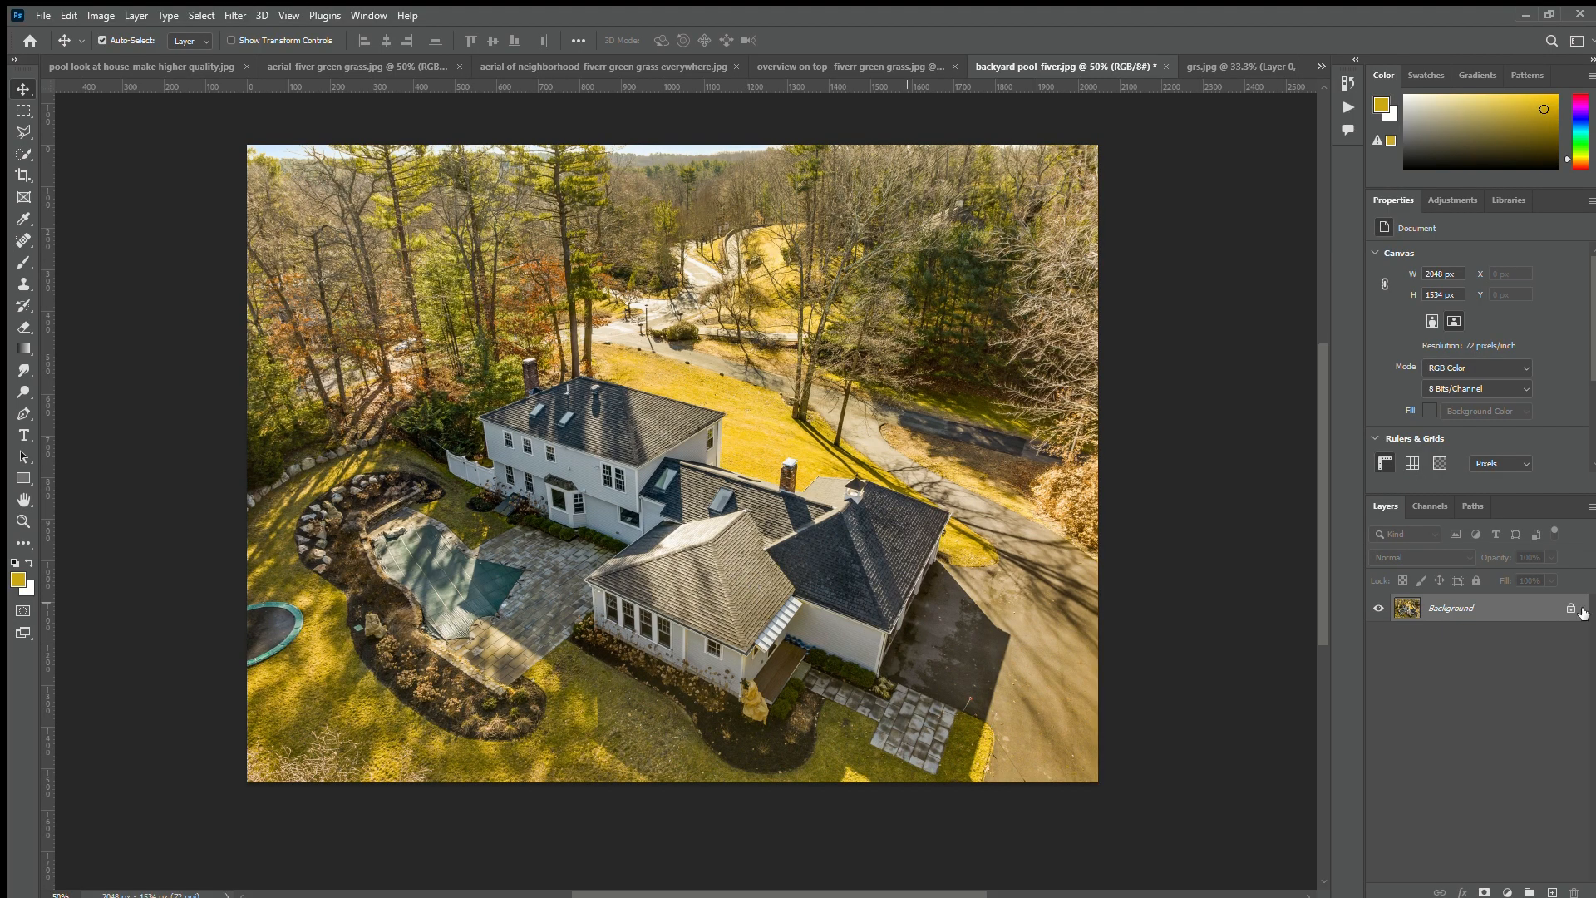
# - Unlock the pool photo's Background layer into Layer 0 and create a merged copy
pyautogui.click(1570, 608)
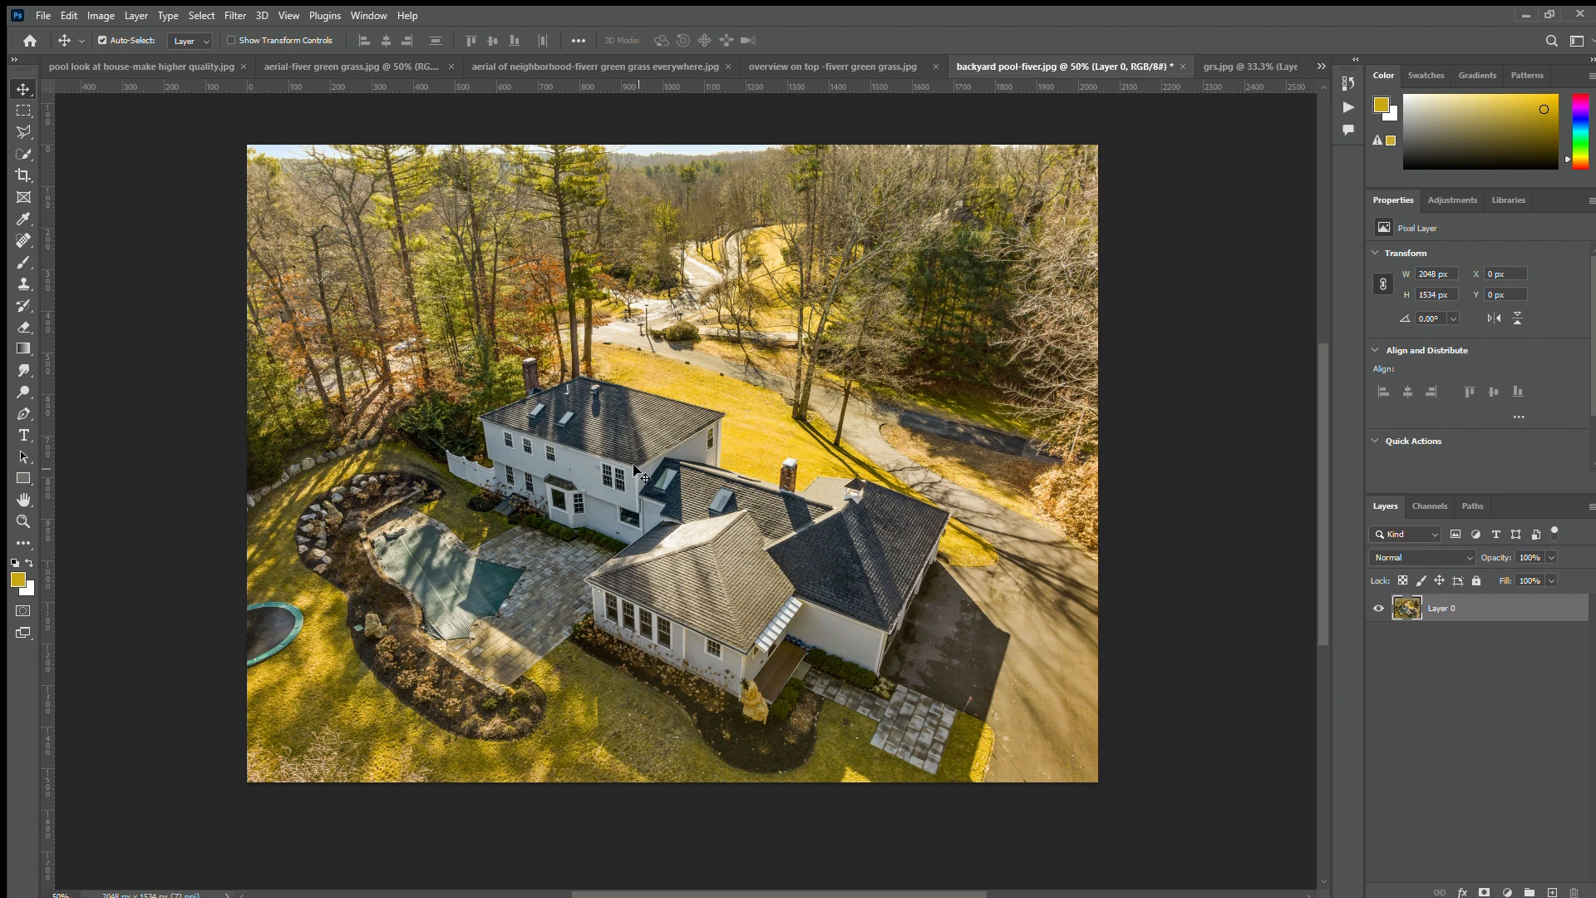
pyautogui.moveTo(762, 634)
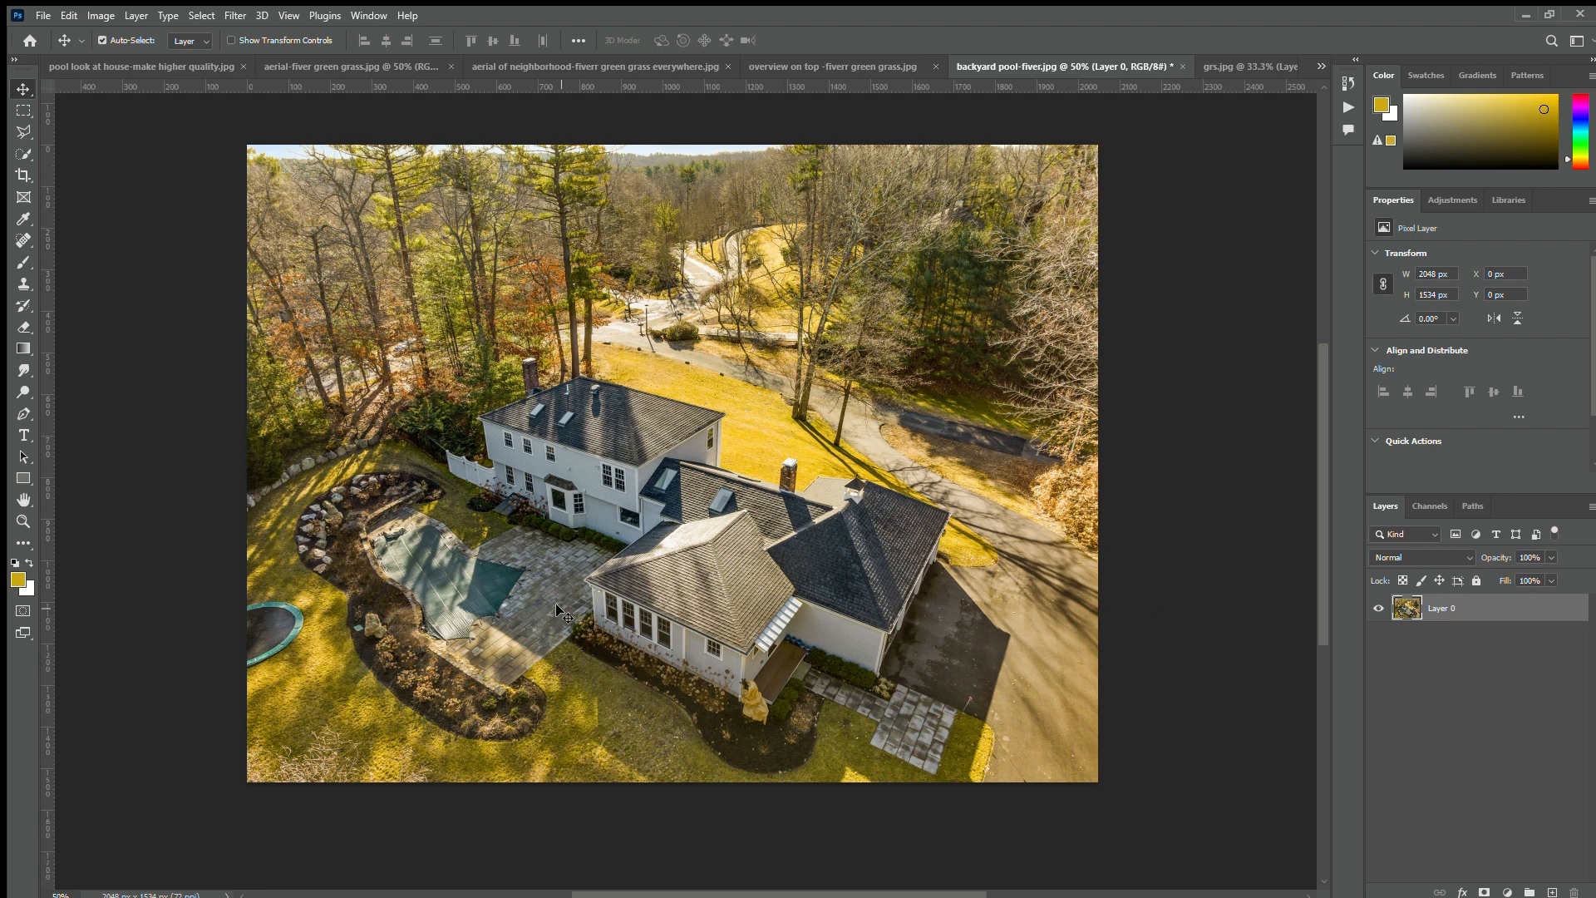
pyautogui.moveTo(385, 465)
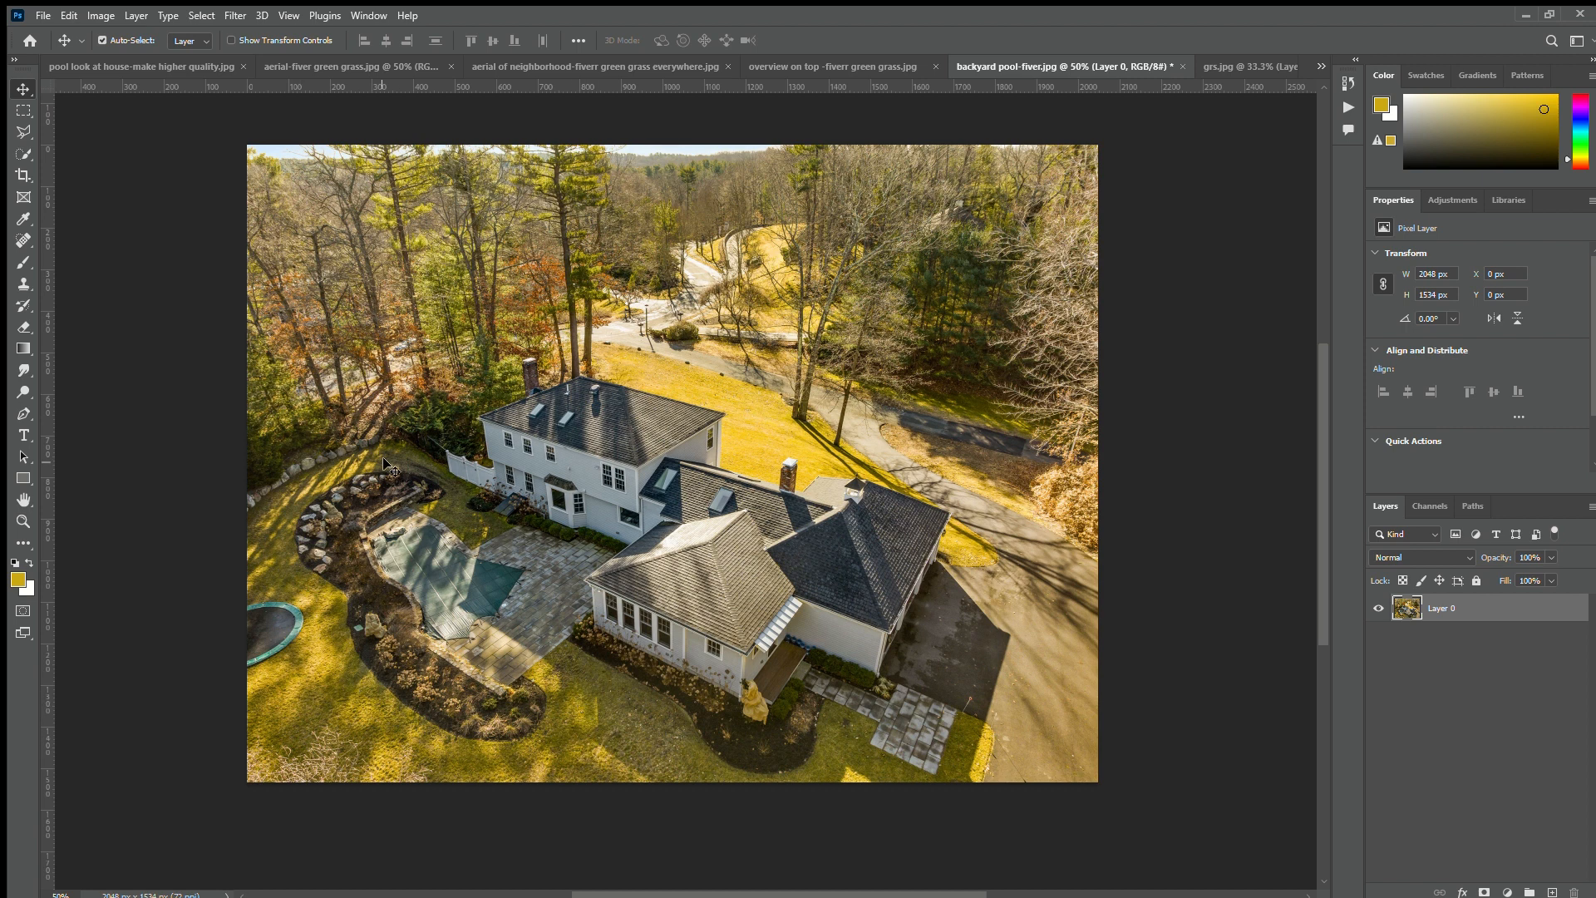
pyautogui.moveTo(979, 753)
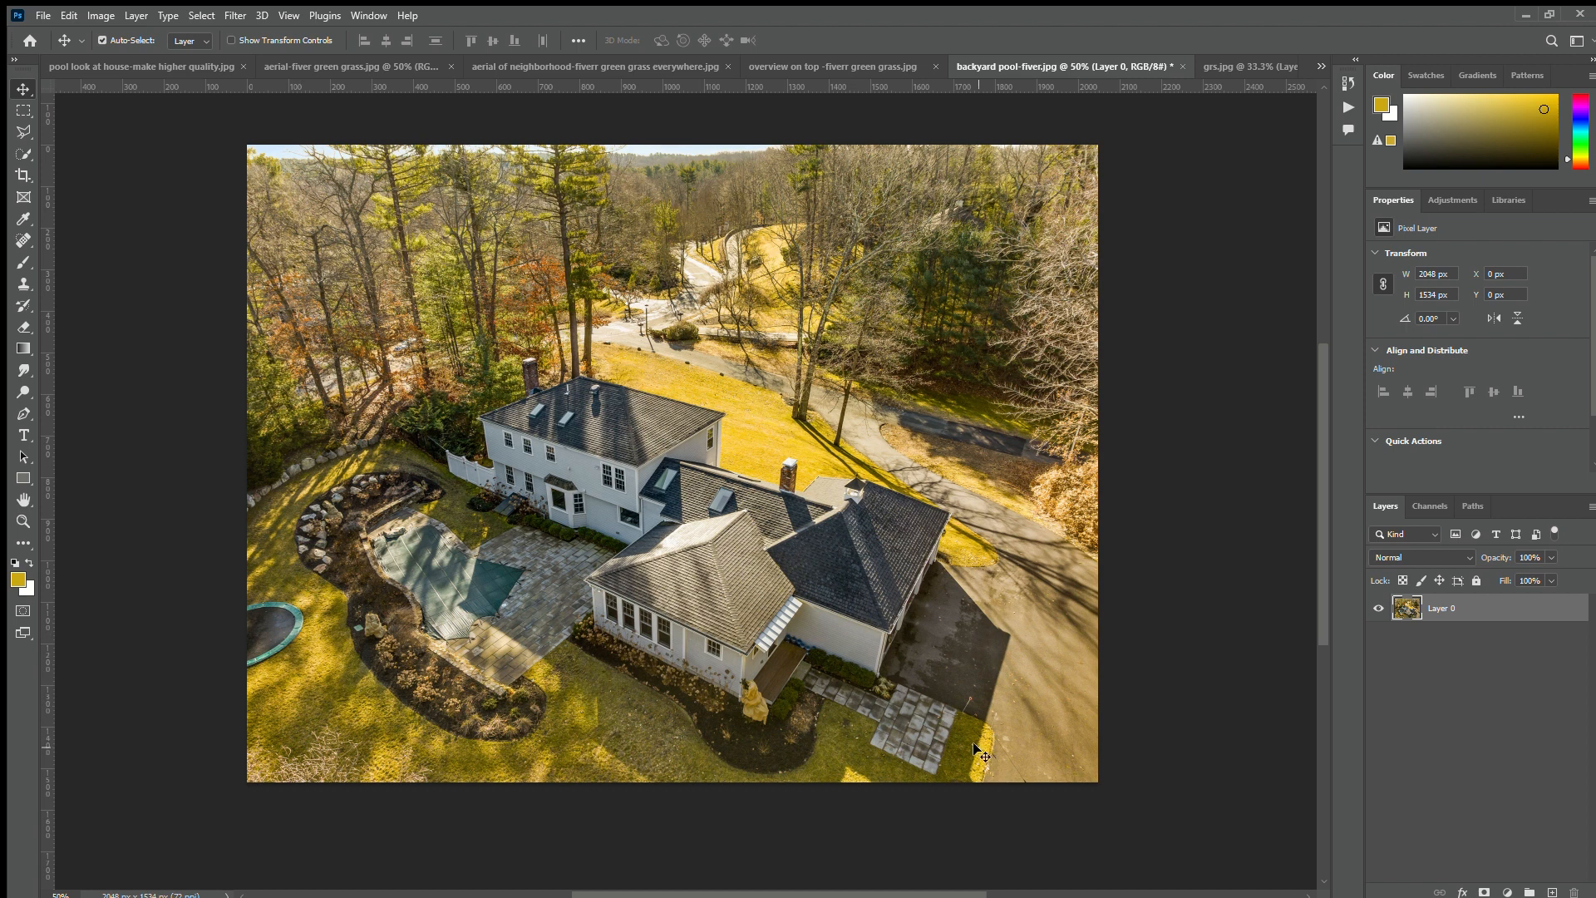
pyautogui.press('ctrl+j')
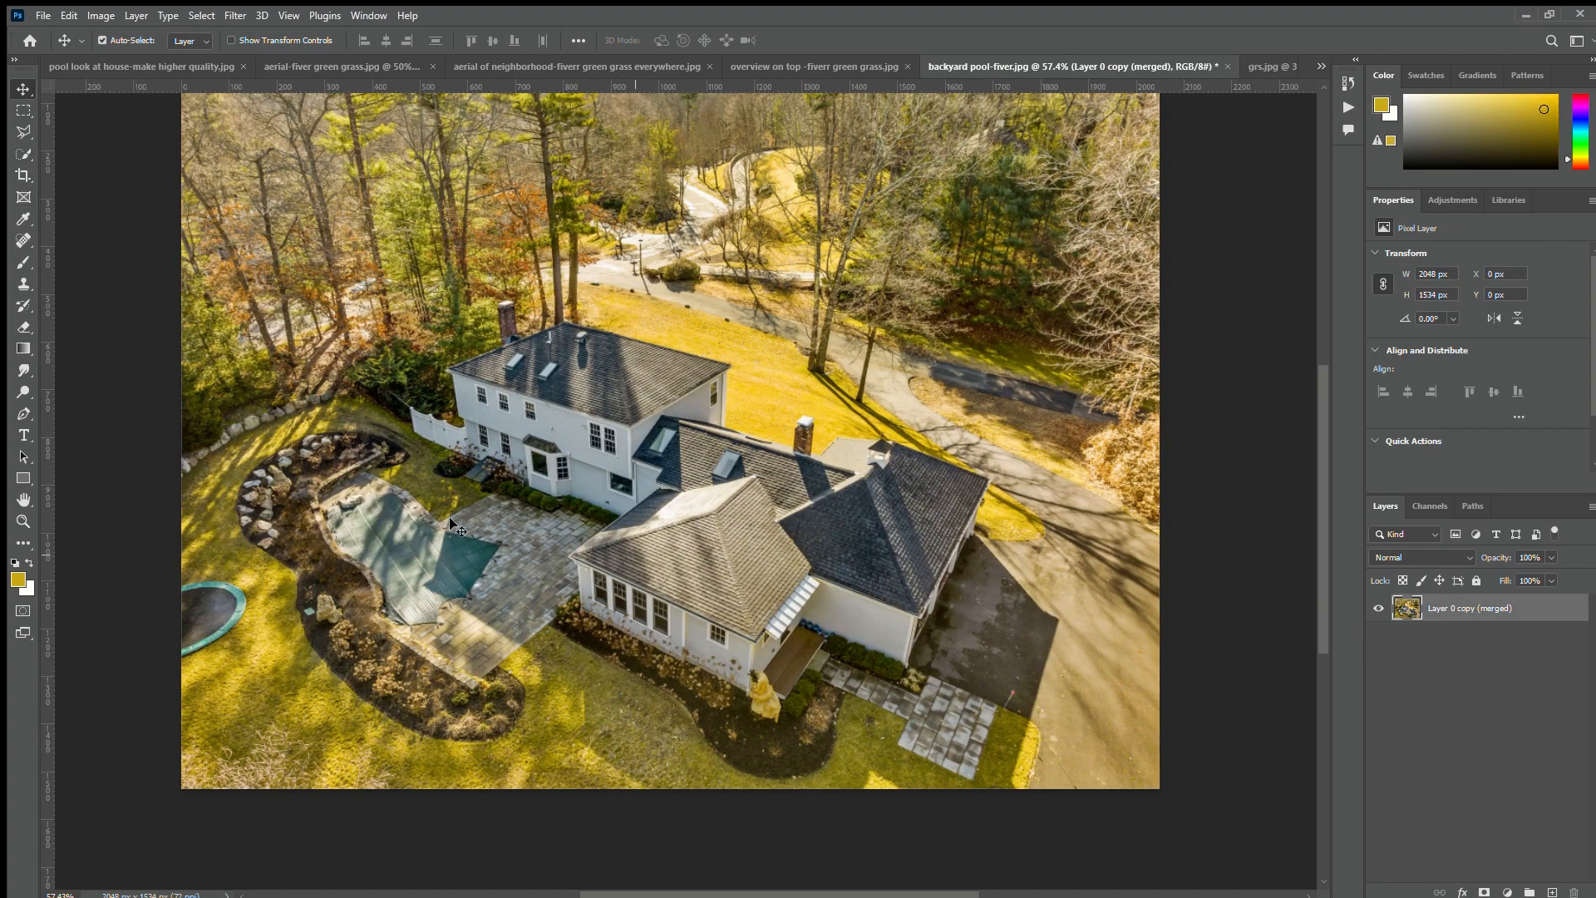
# - Add a Hue/Saturation adjustment layer above the pool photo's merged copy
pyautogui.click(23, 154)
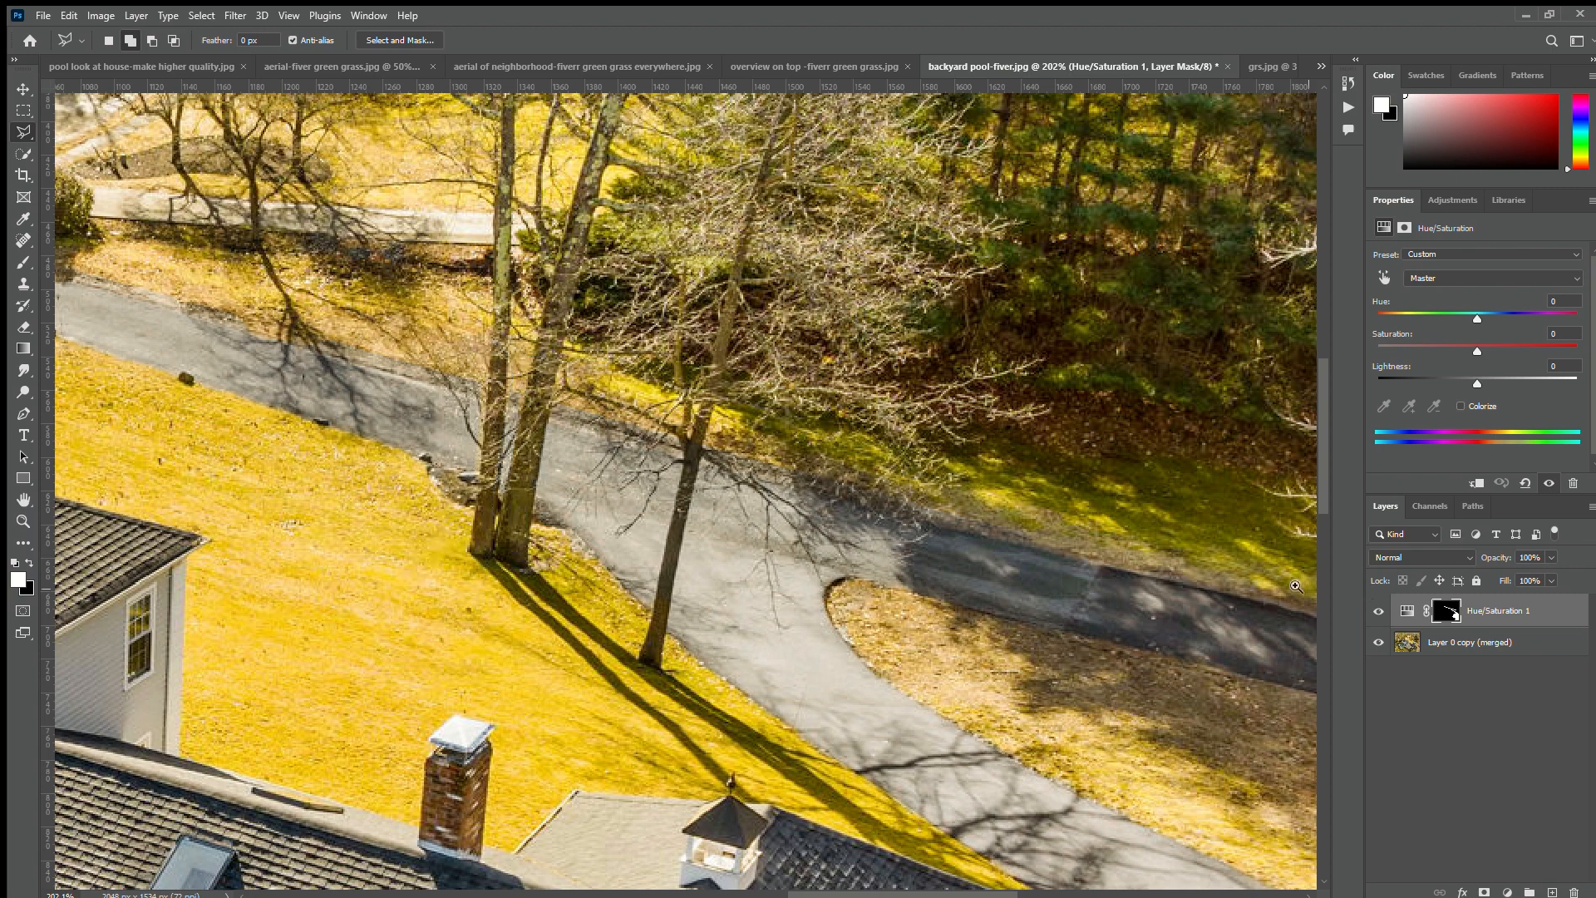
pyautogui.moveTo(685, 438)
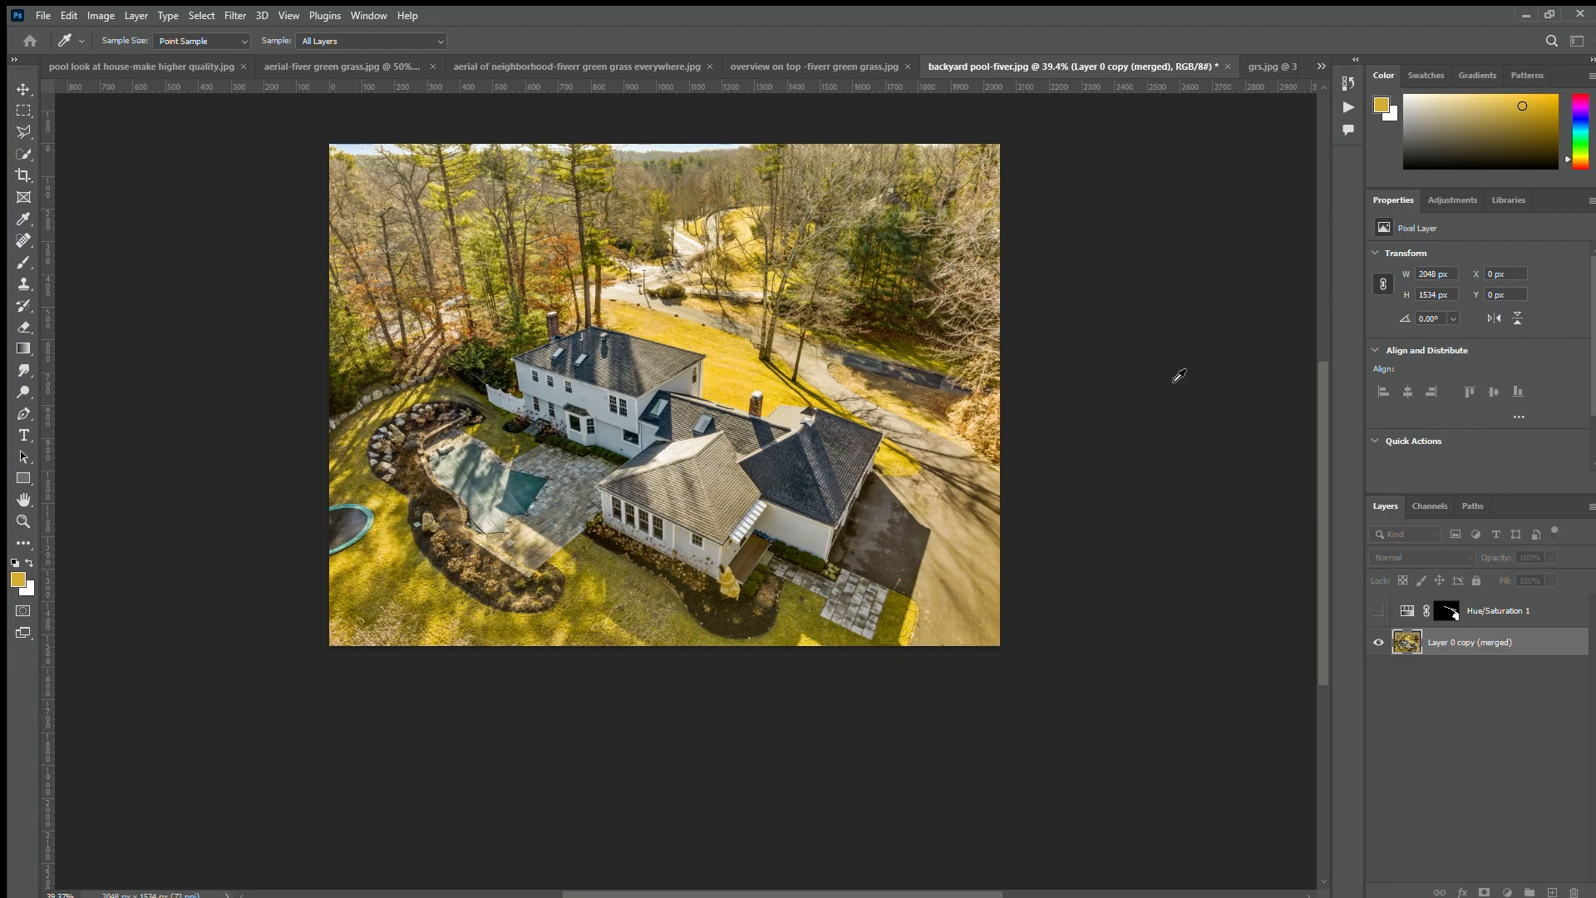
pyautogui.moveTo(1291, 212)
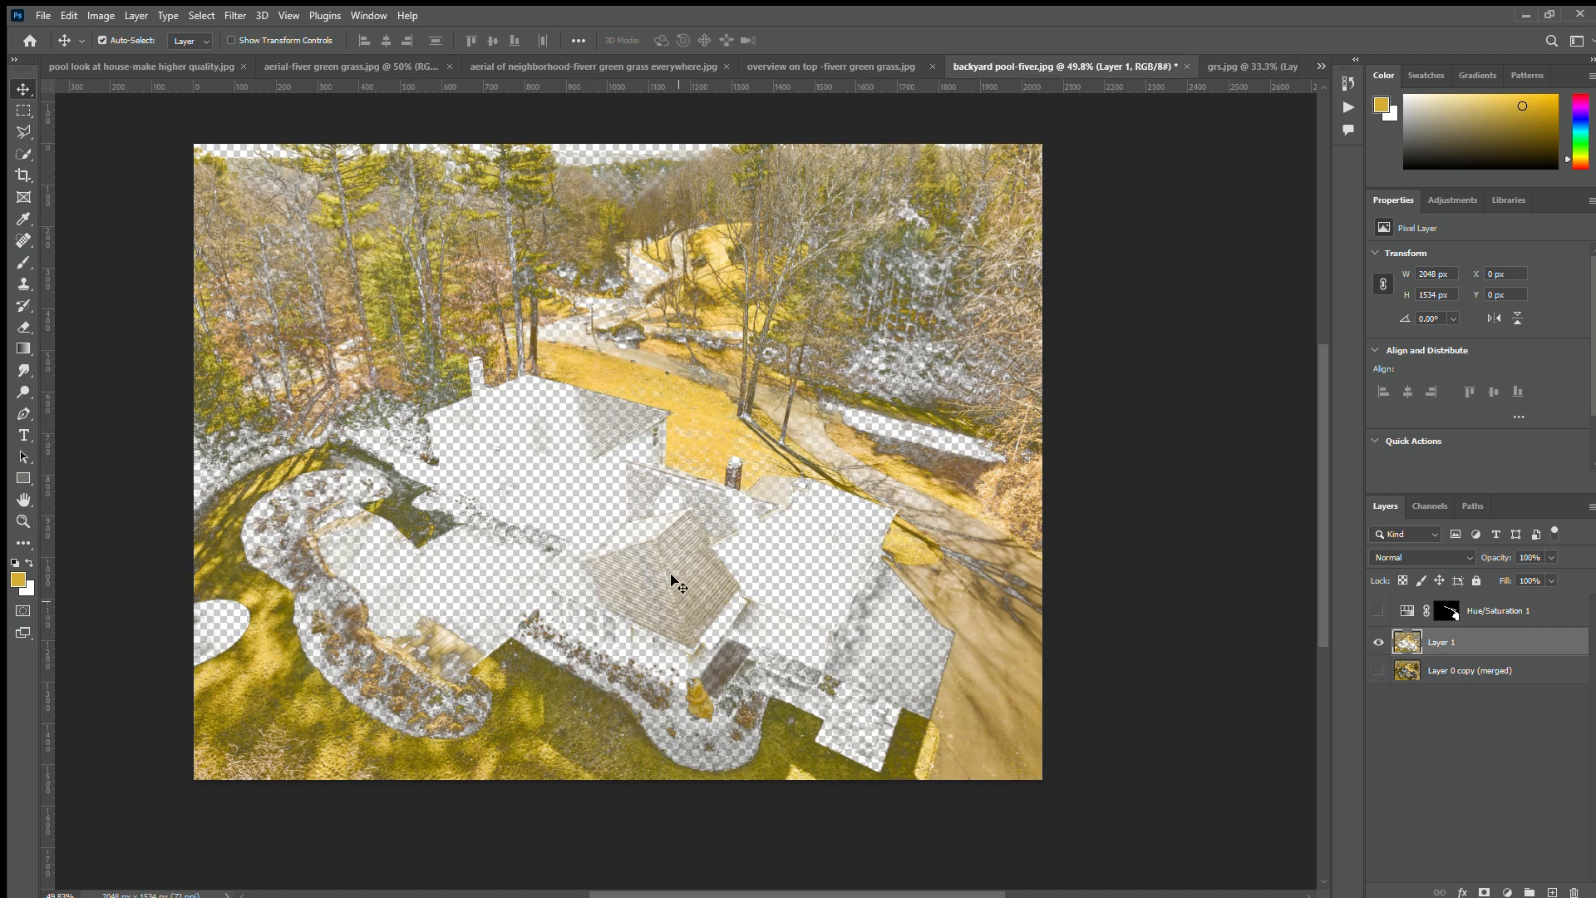
pyautogui.moveTo(635, 258)
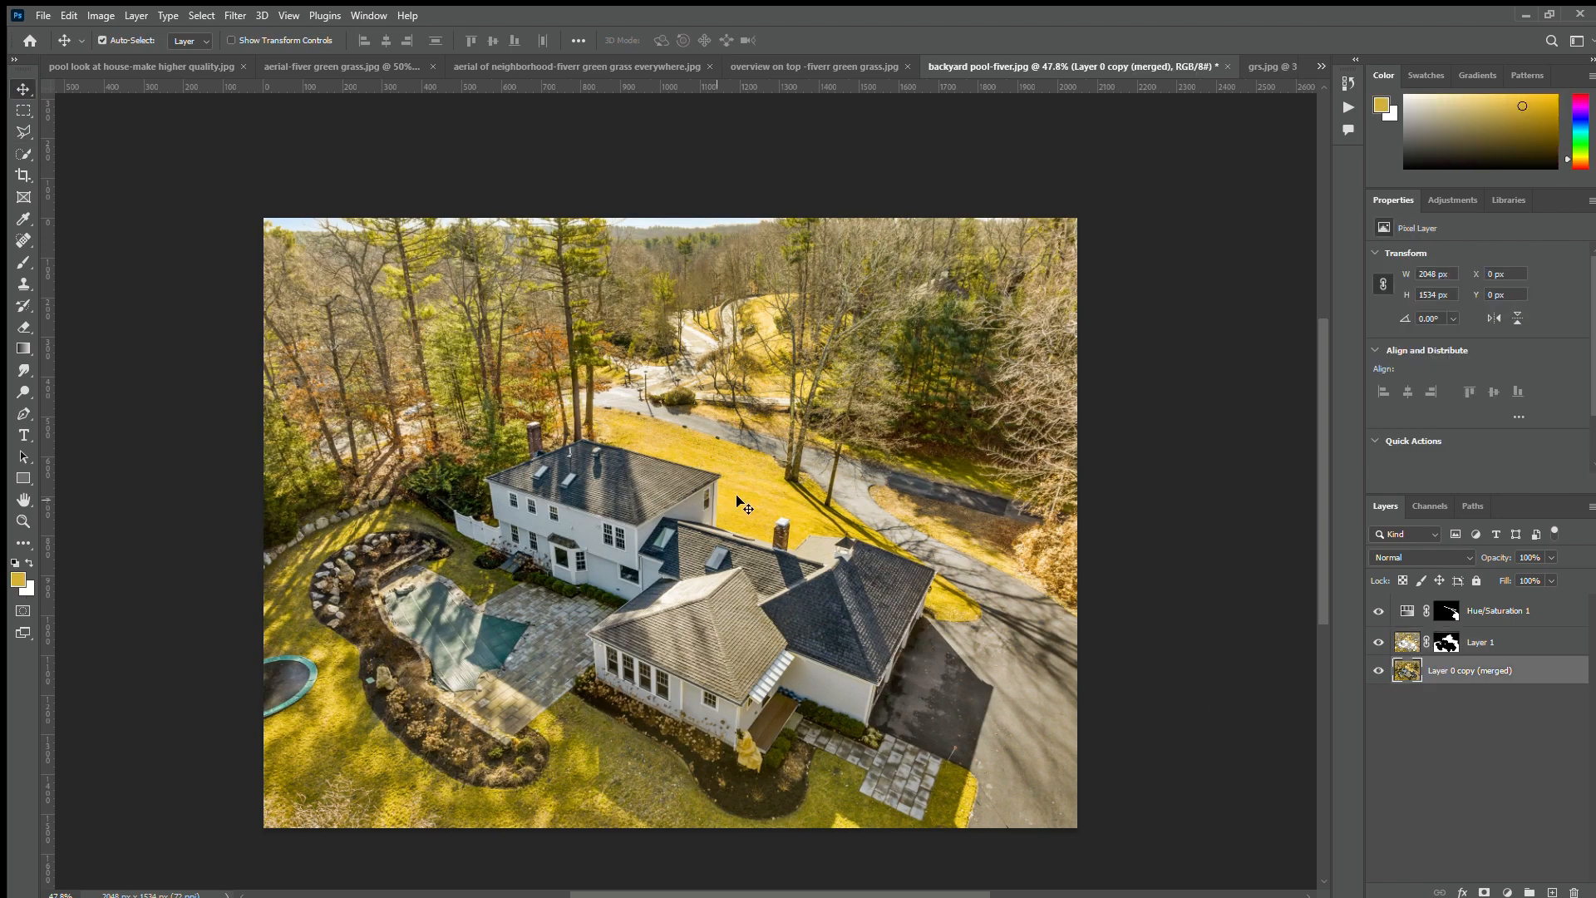
# - On the masked lawn layer, set Hue to about +18 and Lightness to -3
pyautogui.click(1481, 641)
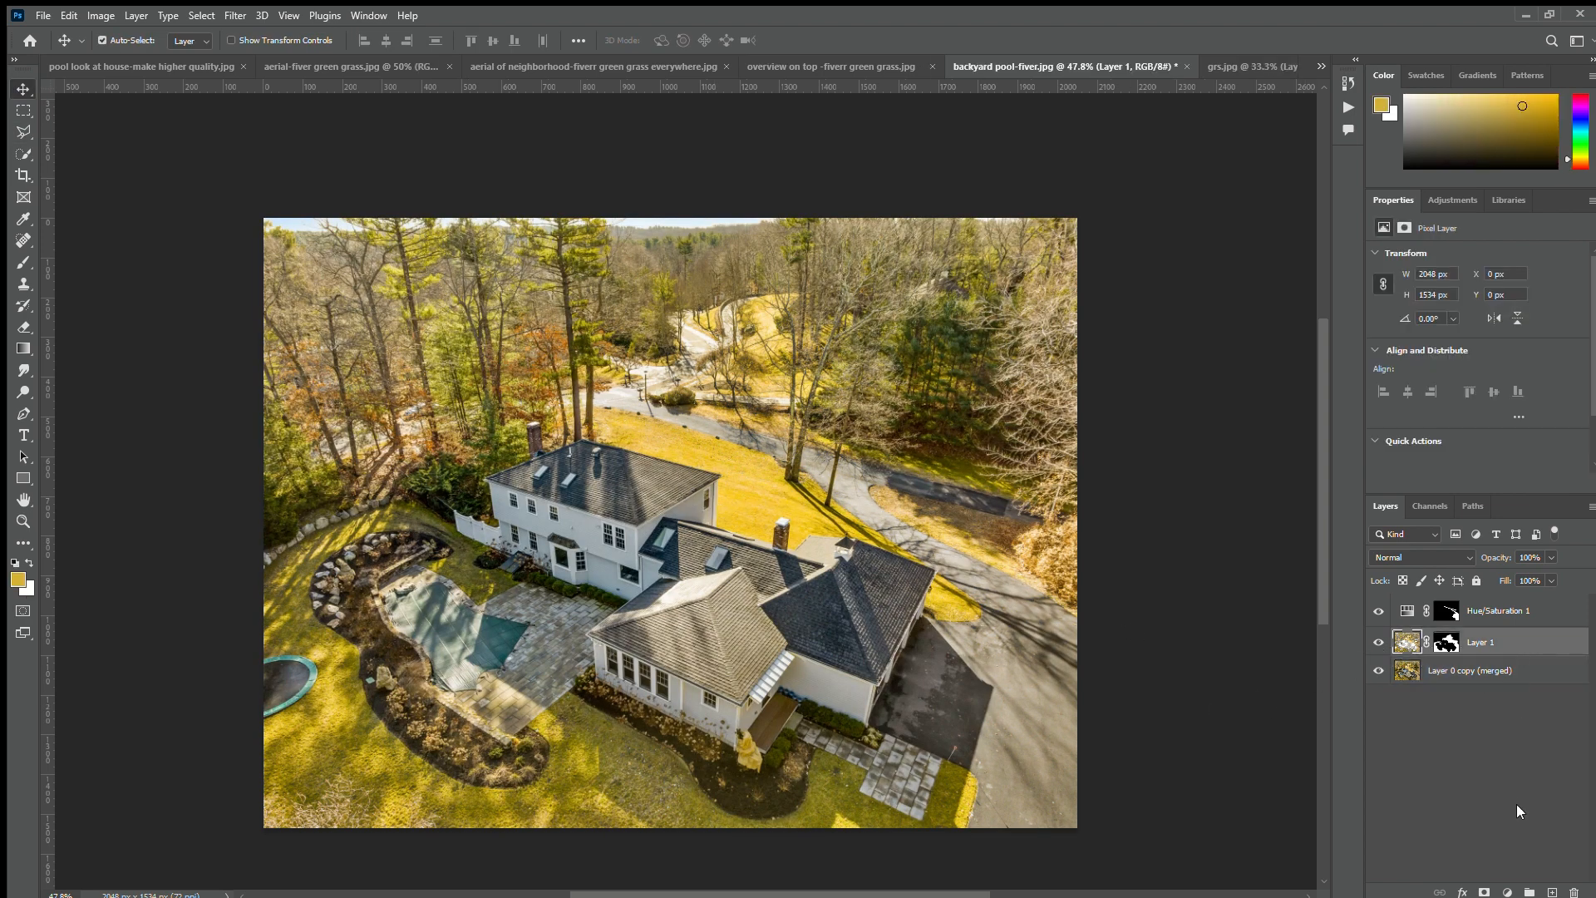
pyautogui.moveTo(1555, 720)
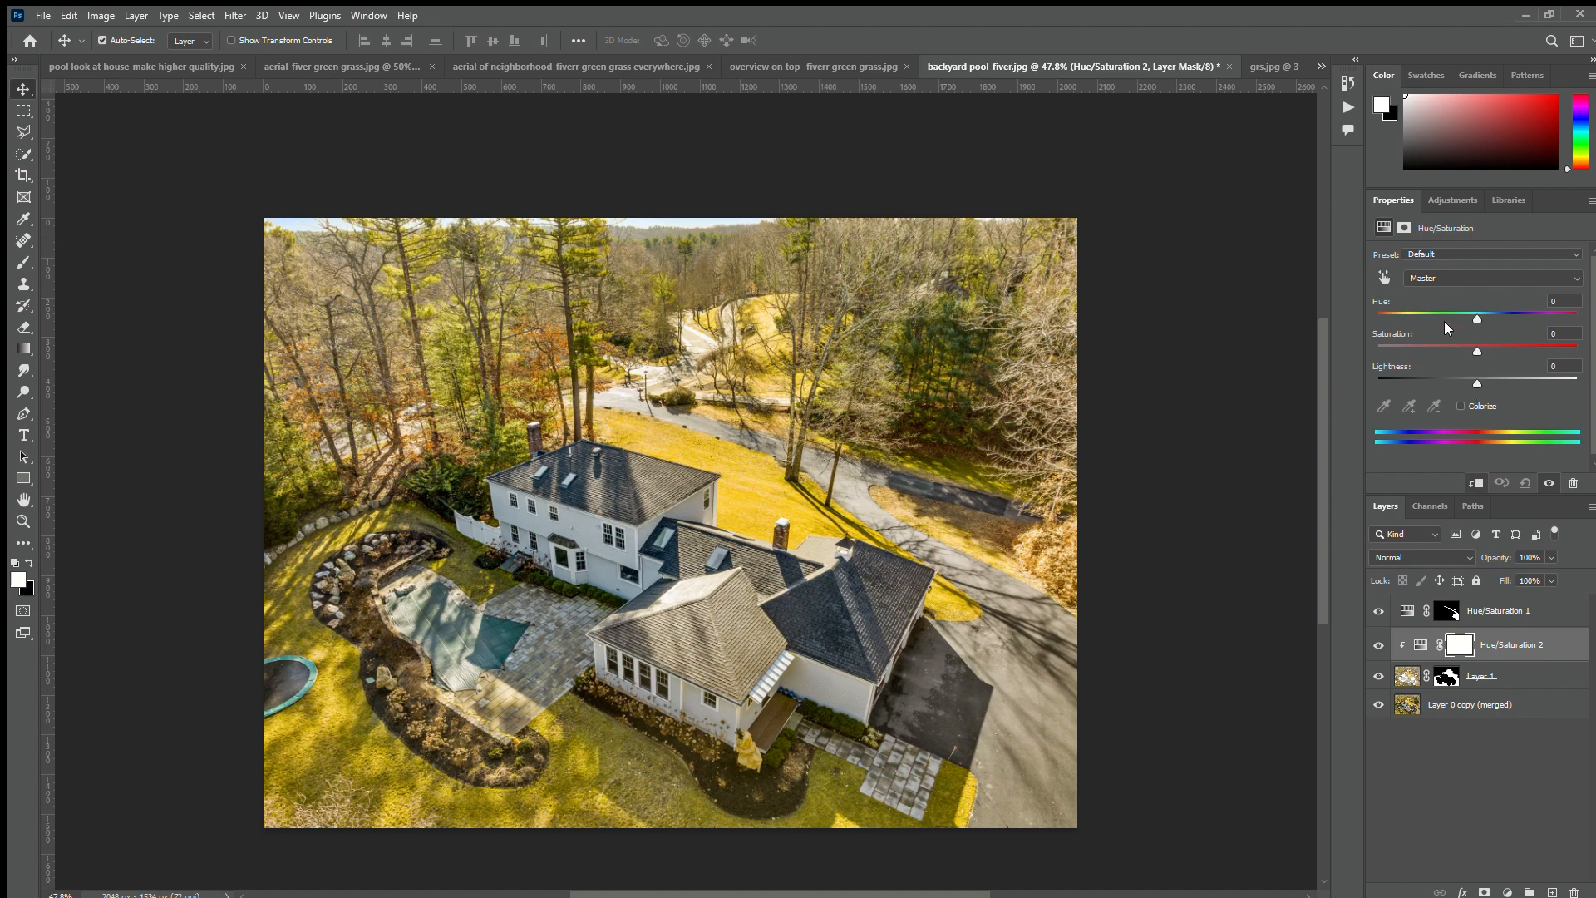
pyautogui.moveTo(1477, 318); pyautogui.dragTo(1495, 319)
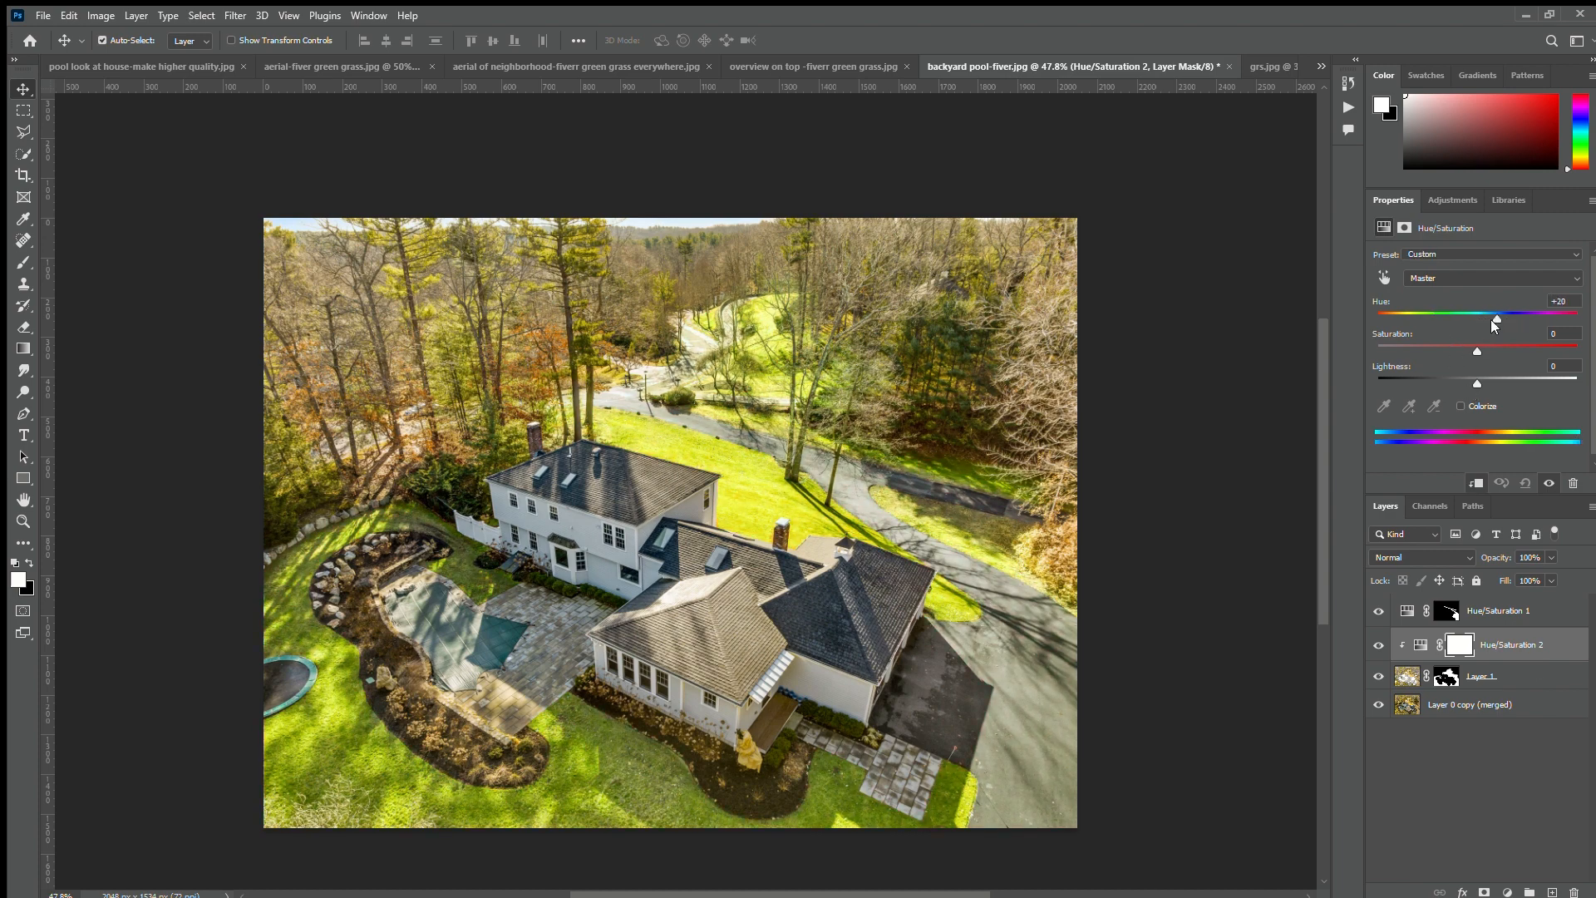
pyautogui.moveTo(1494, 318); pyautogui.dragTo(1486, 318)
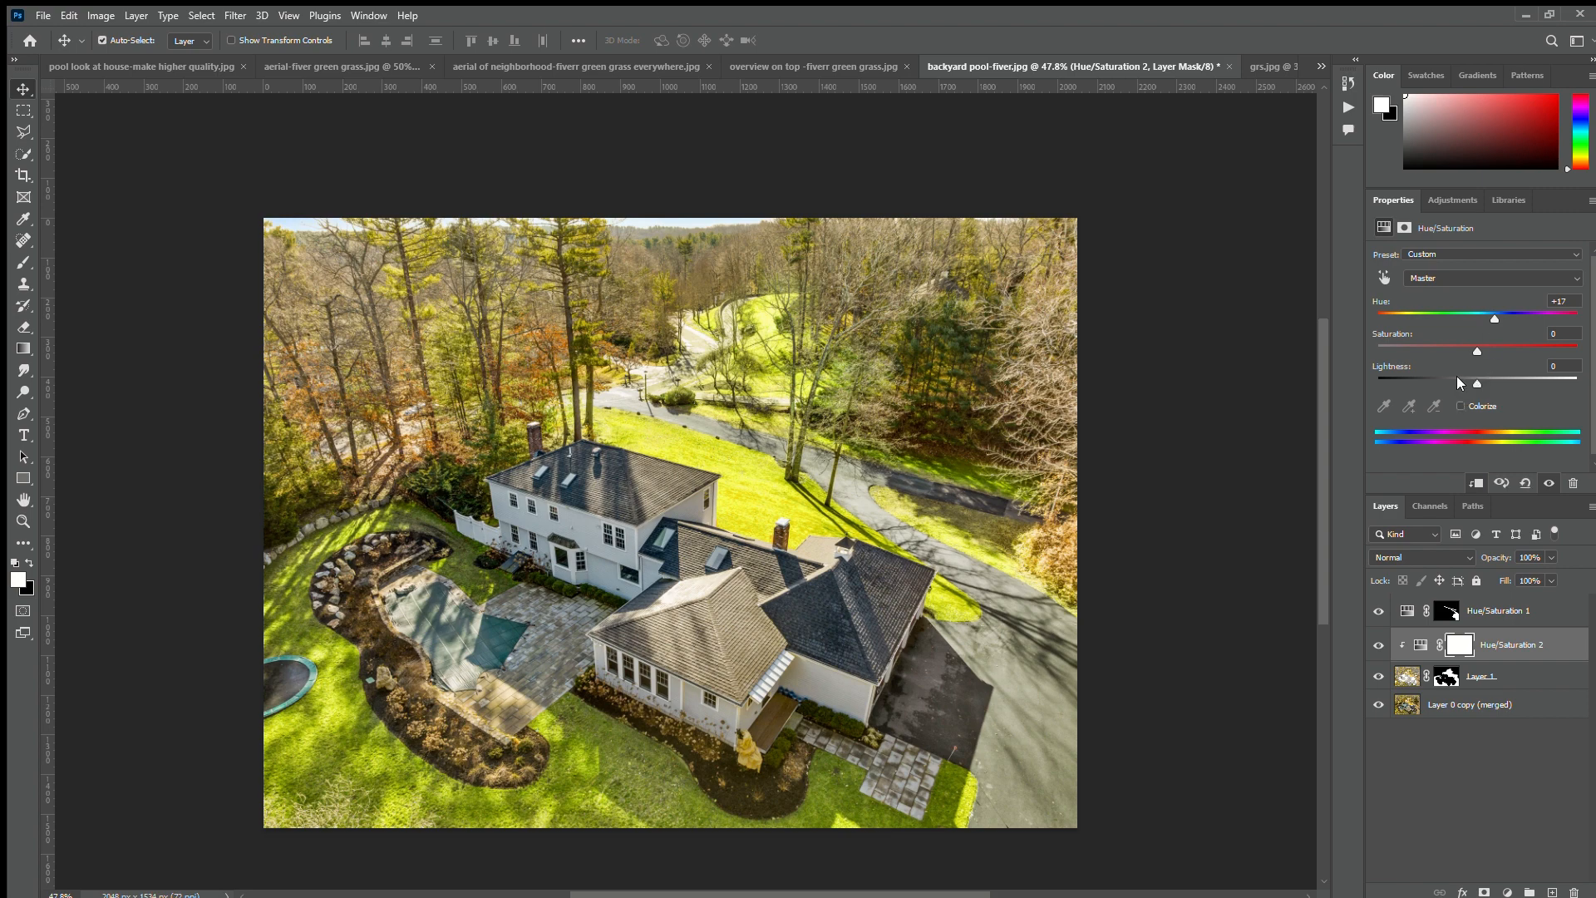
pyautogui.moveTo(1477, 382); pyautogui.dragTo(1463, 381)
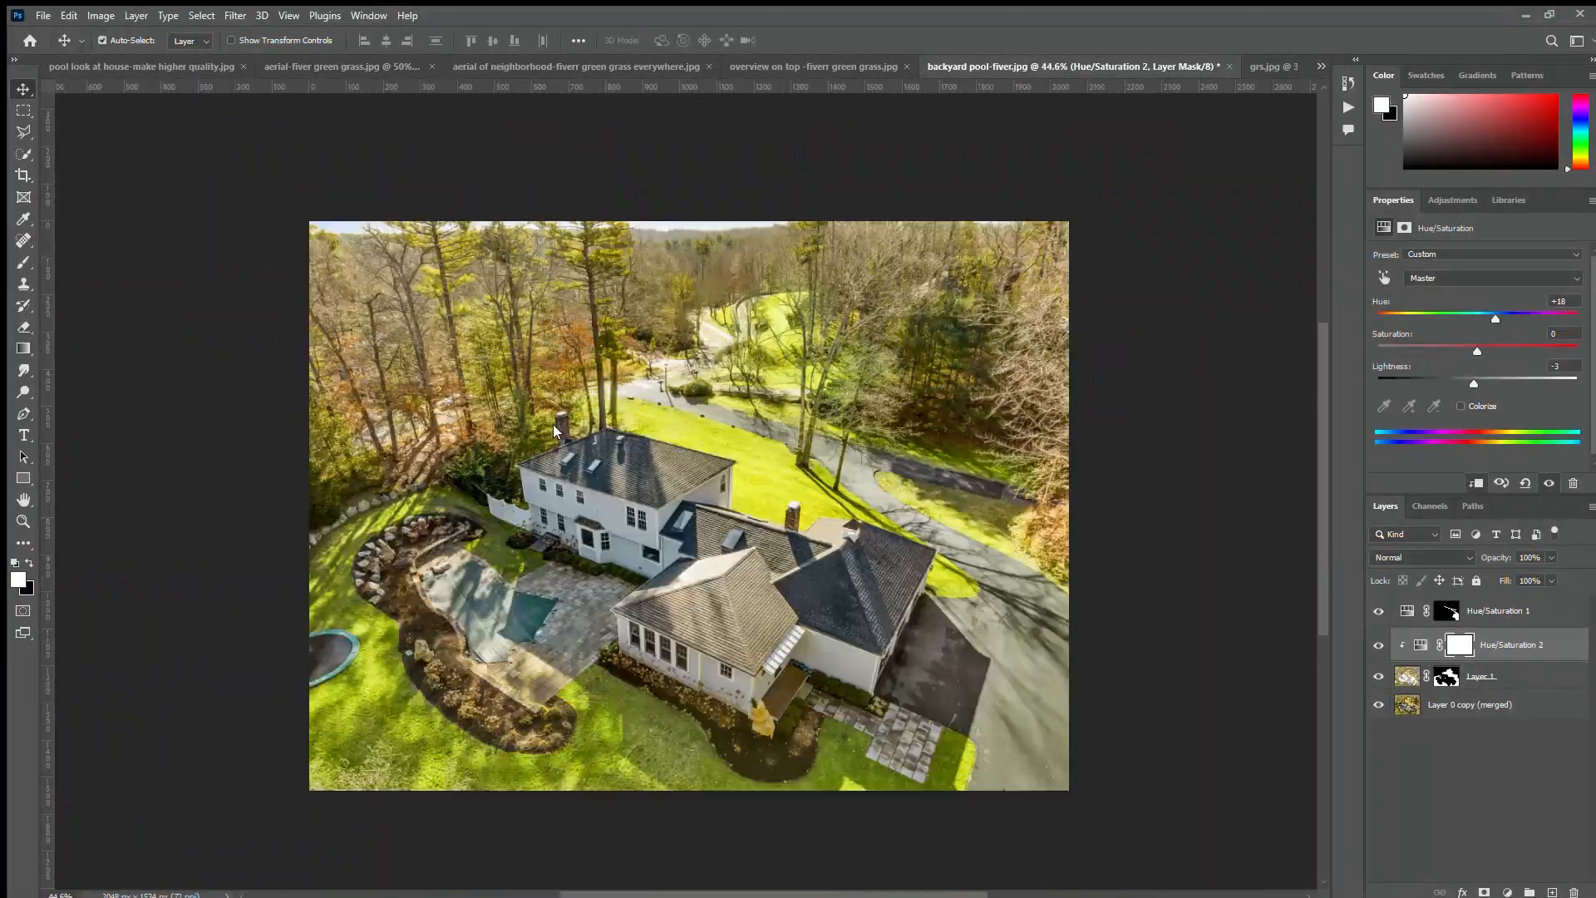
# - View the Great-Danes grass texture, return to backyard pool-fiverr, and hide Group 1 to compare
pyautogui.click(1161, 66)
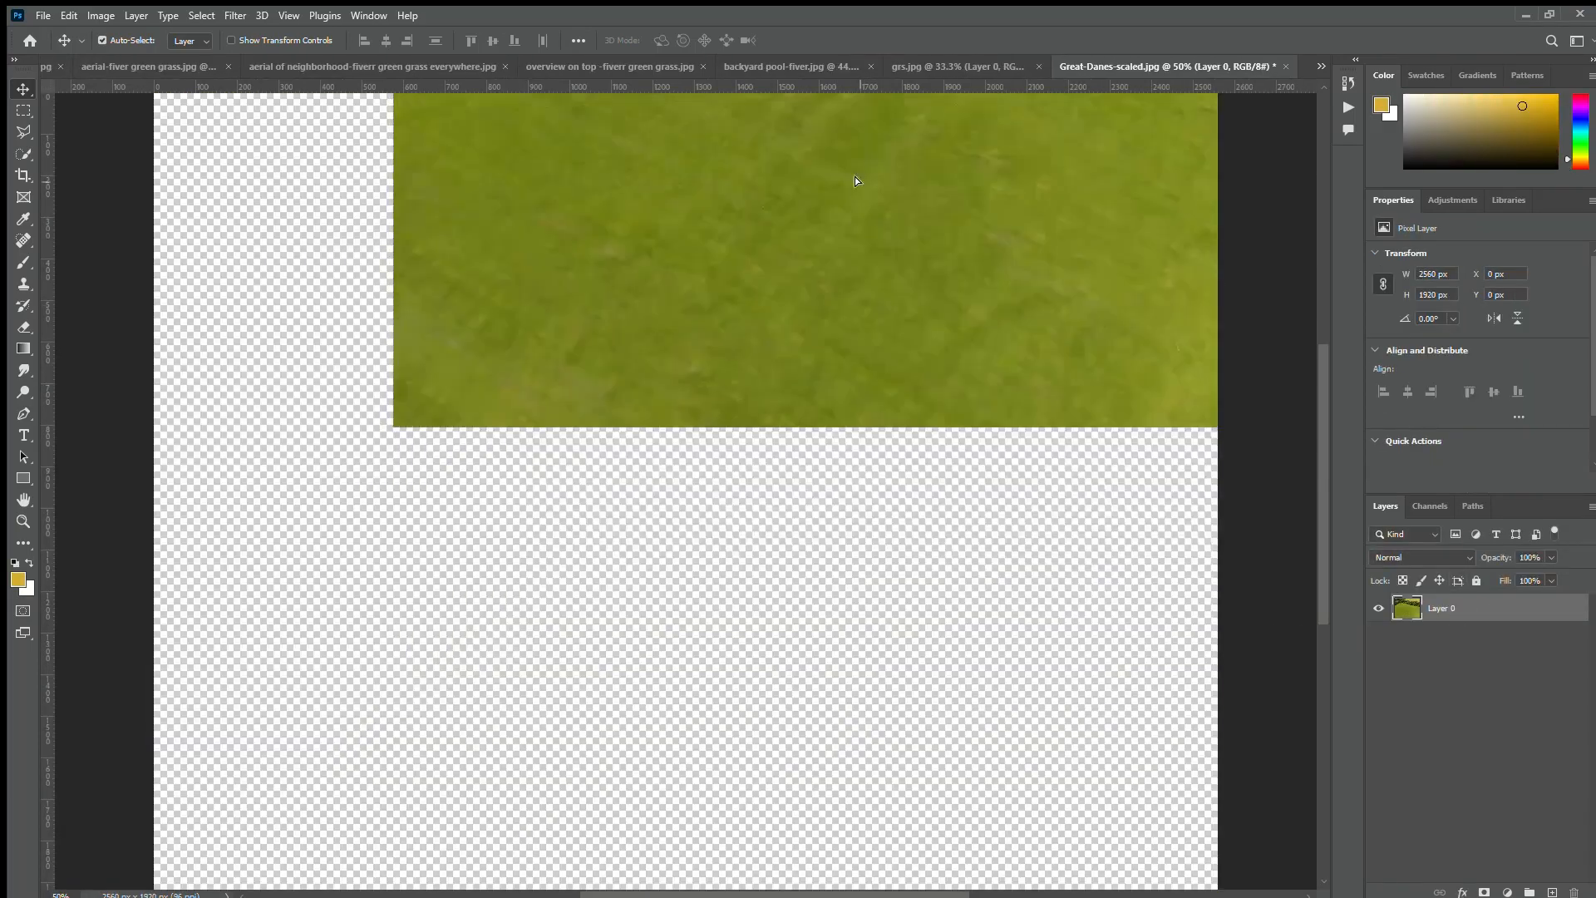
pyautogui.click(796, 67)
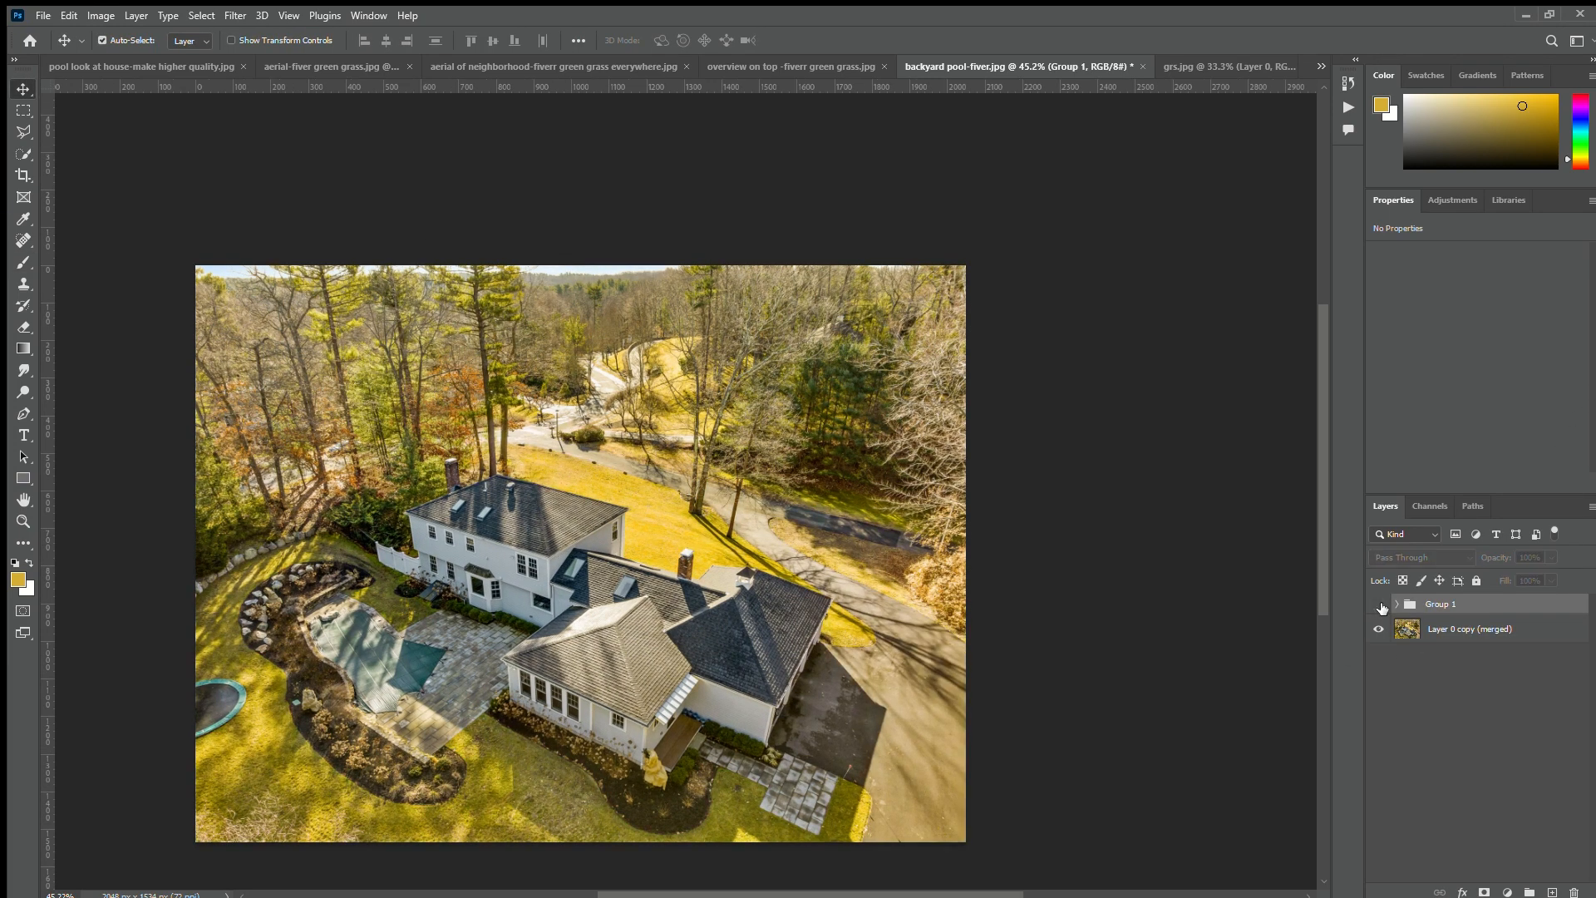
pyautogui.click(1379, 604)
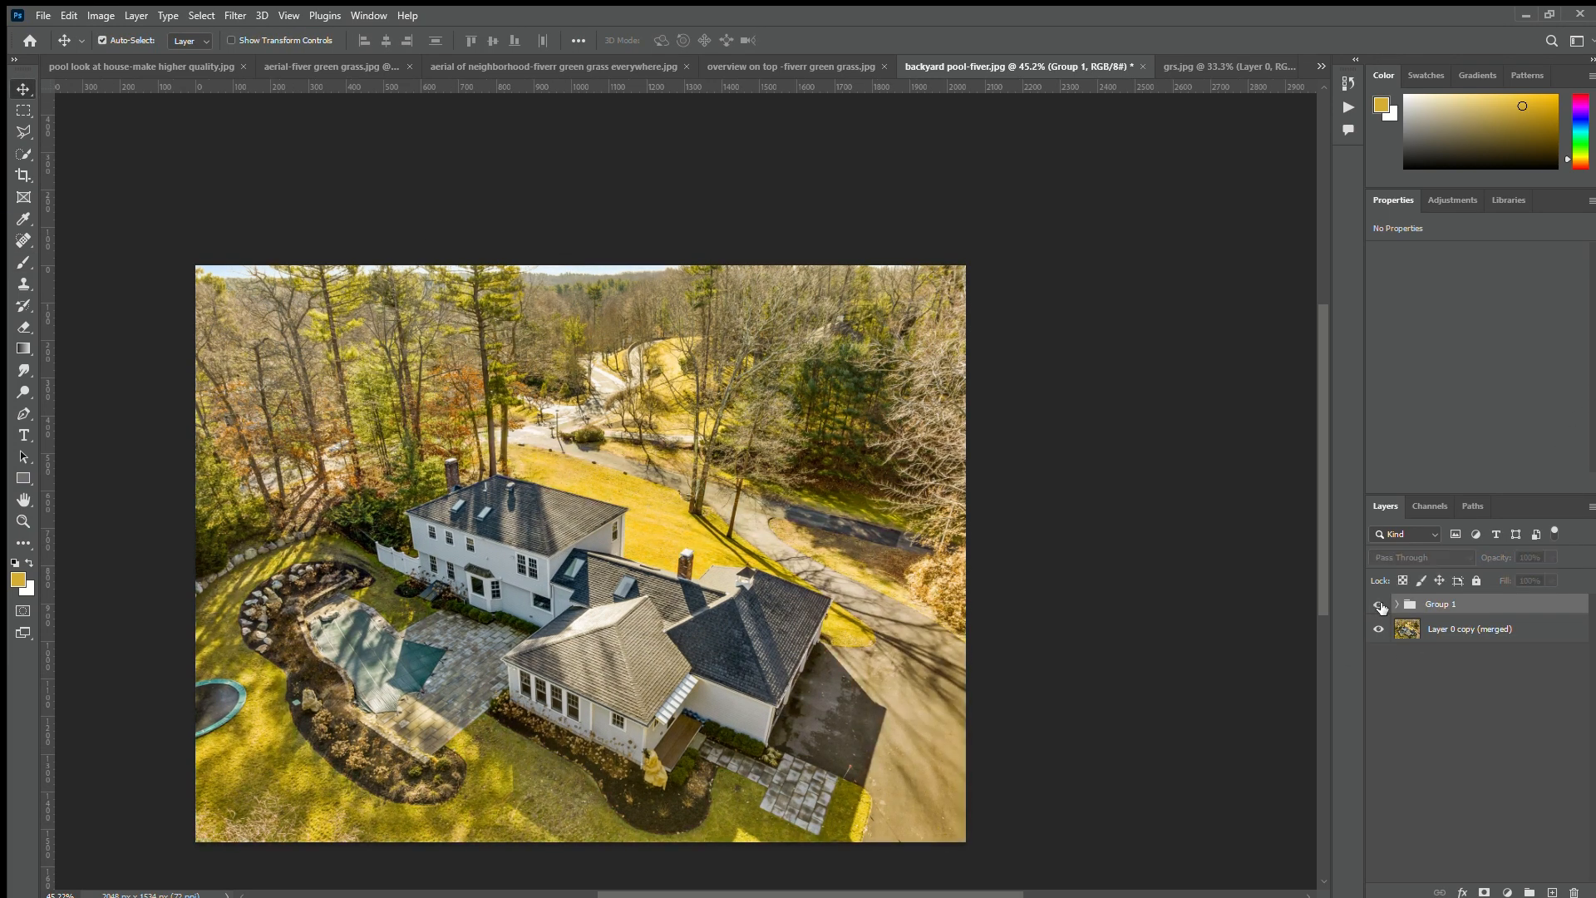